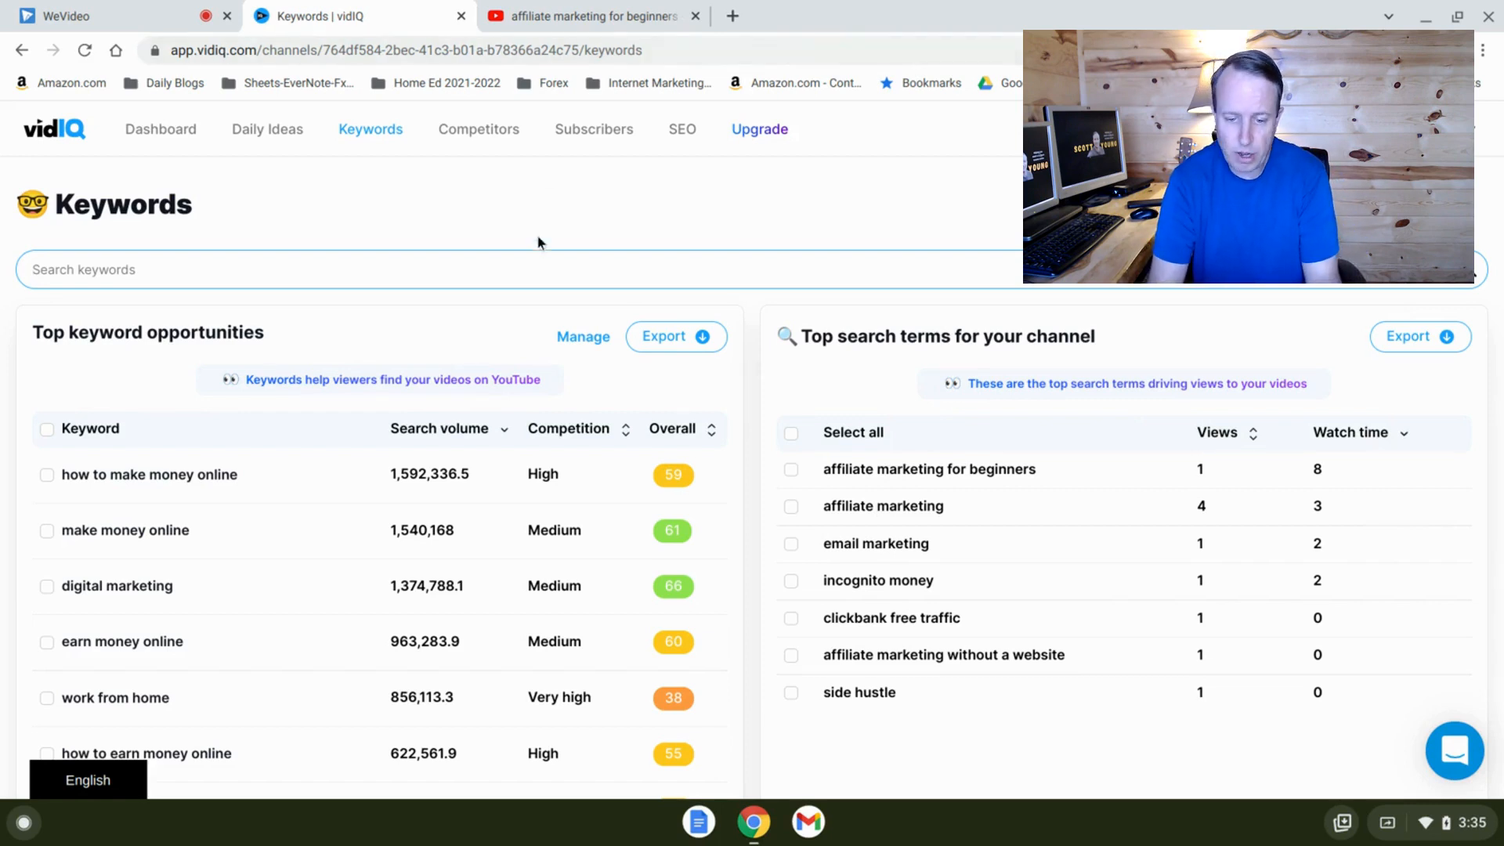
pyautogui.moveTo(695, 246)
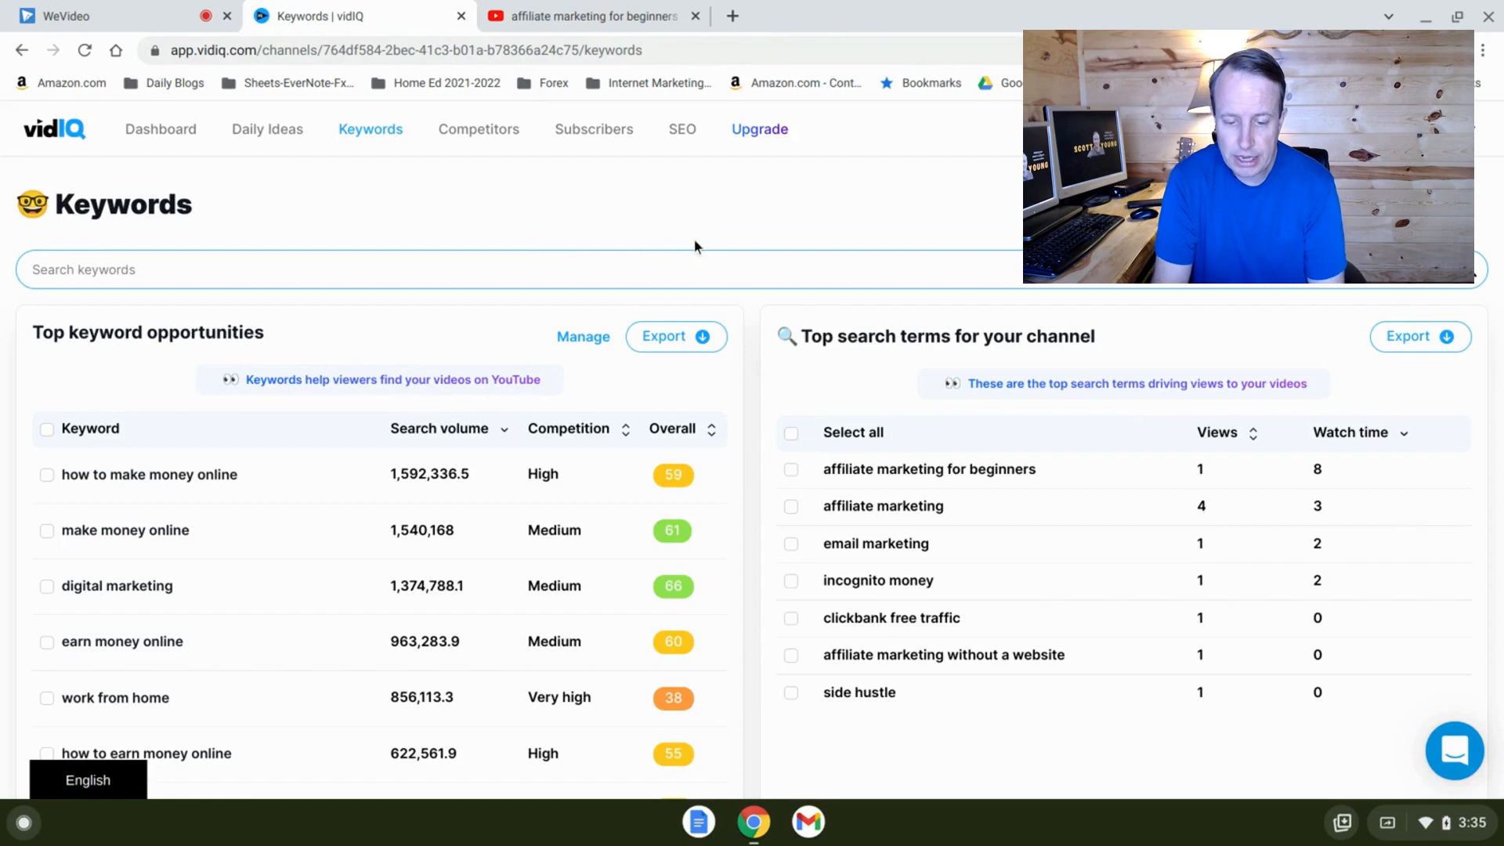
pyautogui.moveTo(369, 140)
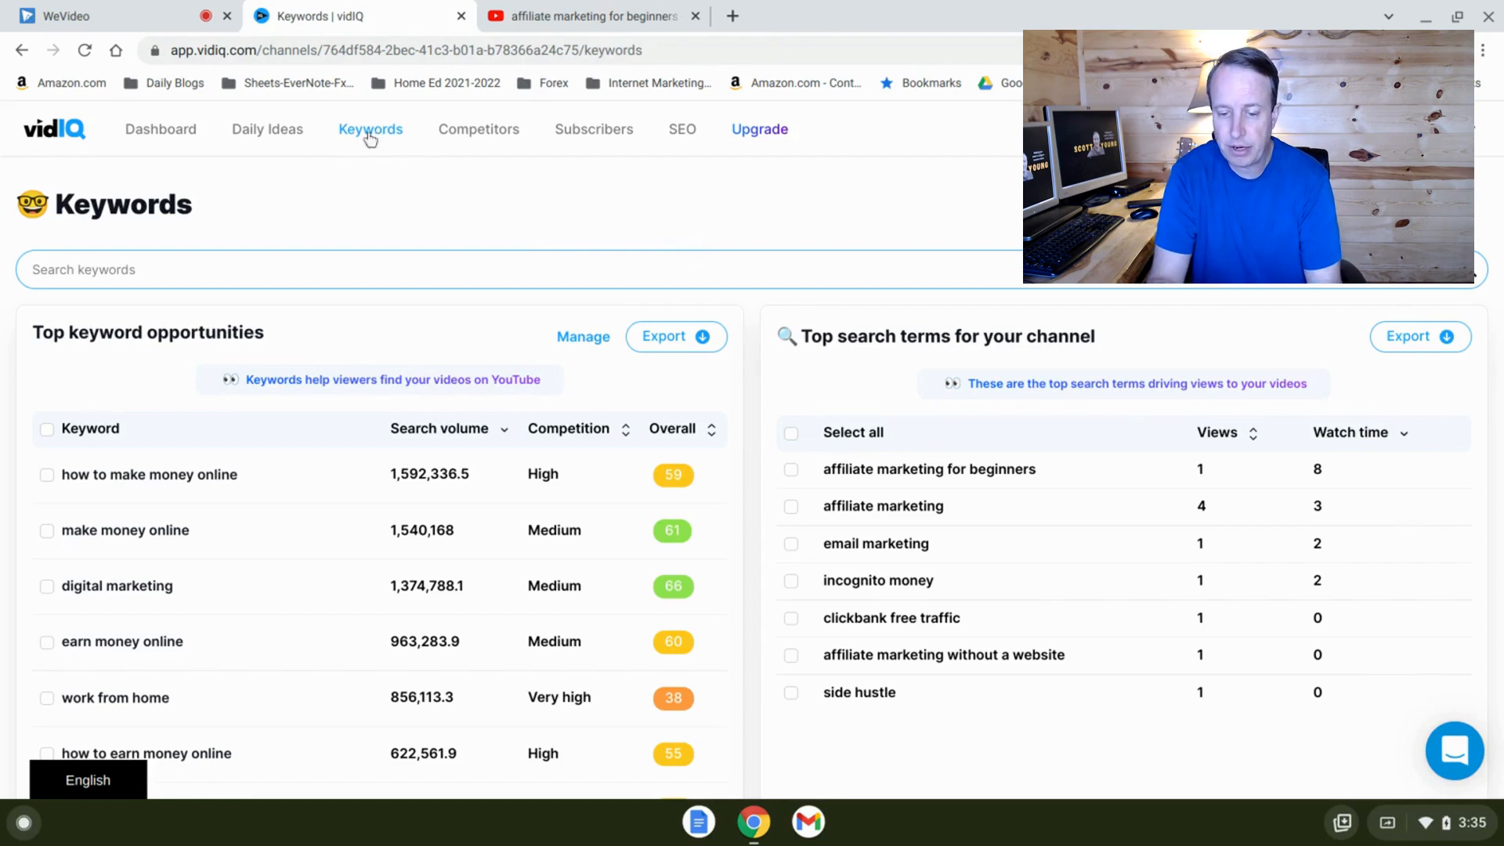
pyautogui.moveTo(467, 242)
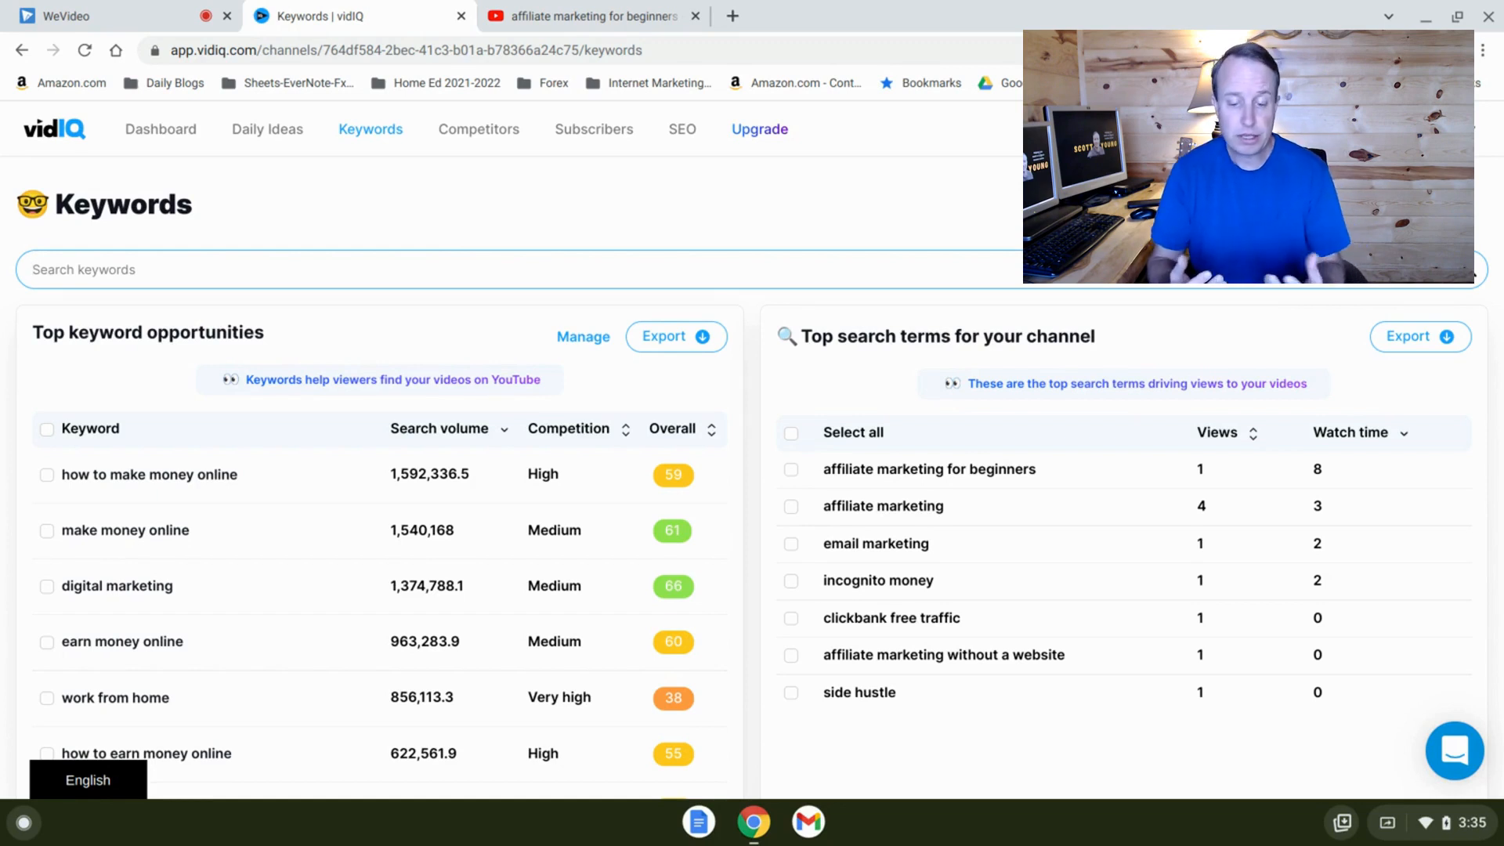
pyautogui.moveTo(439, 428)
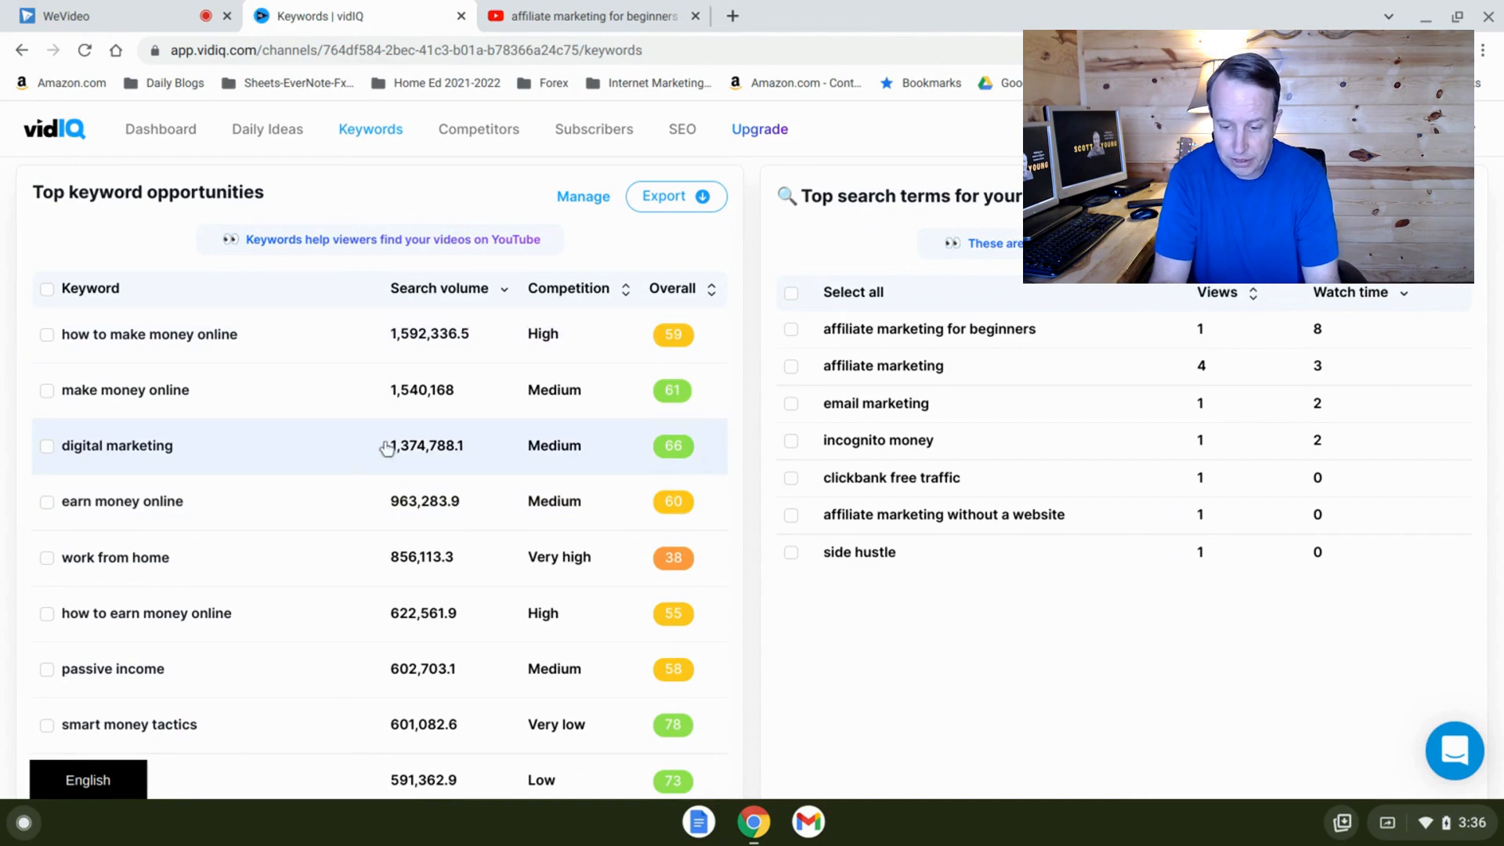
pyautogui.moveTo(215, 568)
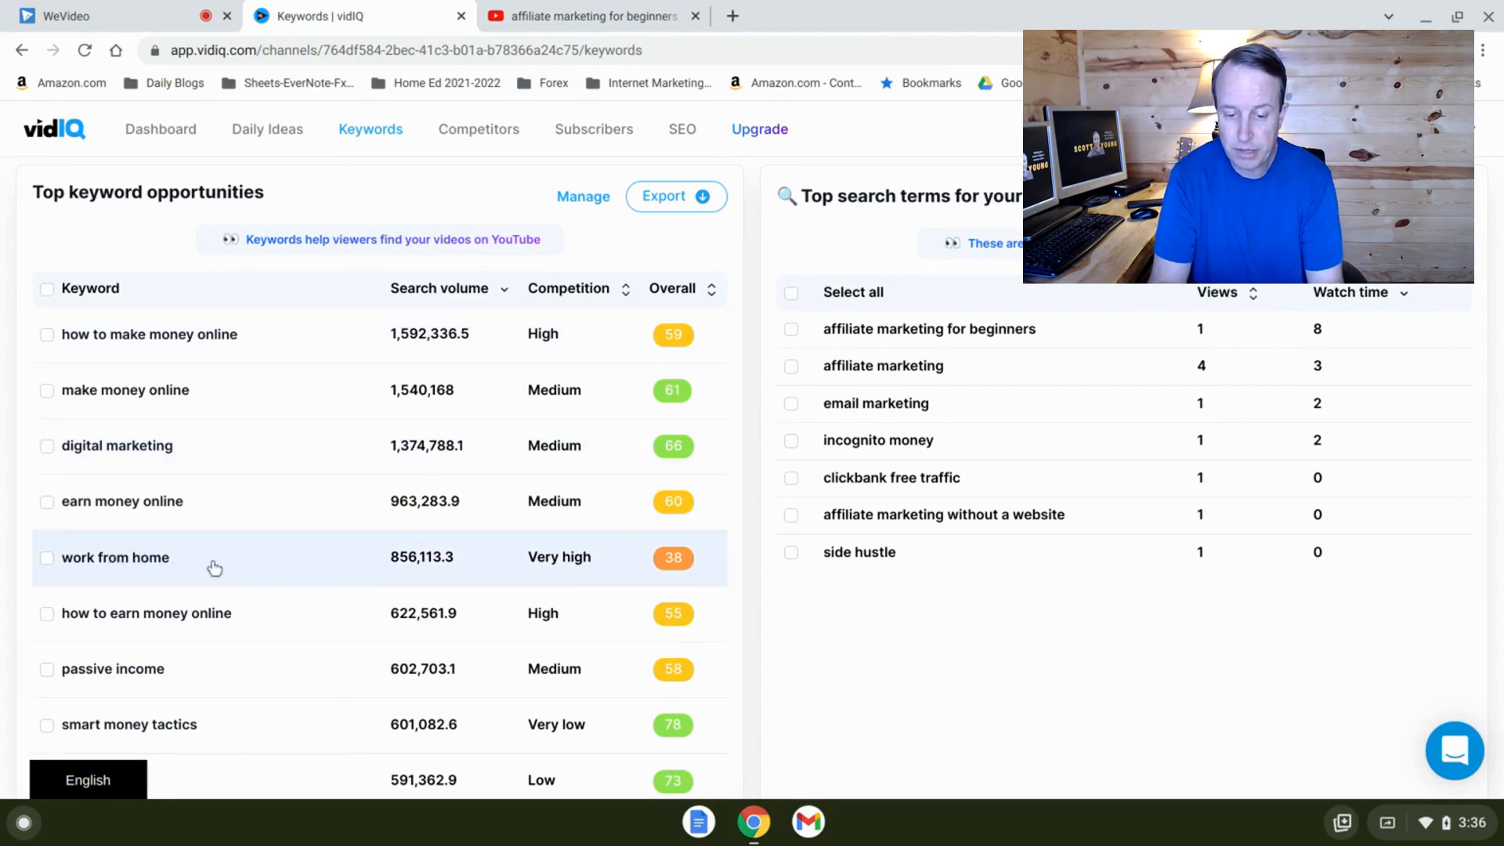
pyautogui.moveTo(400, 575)
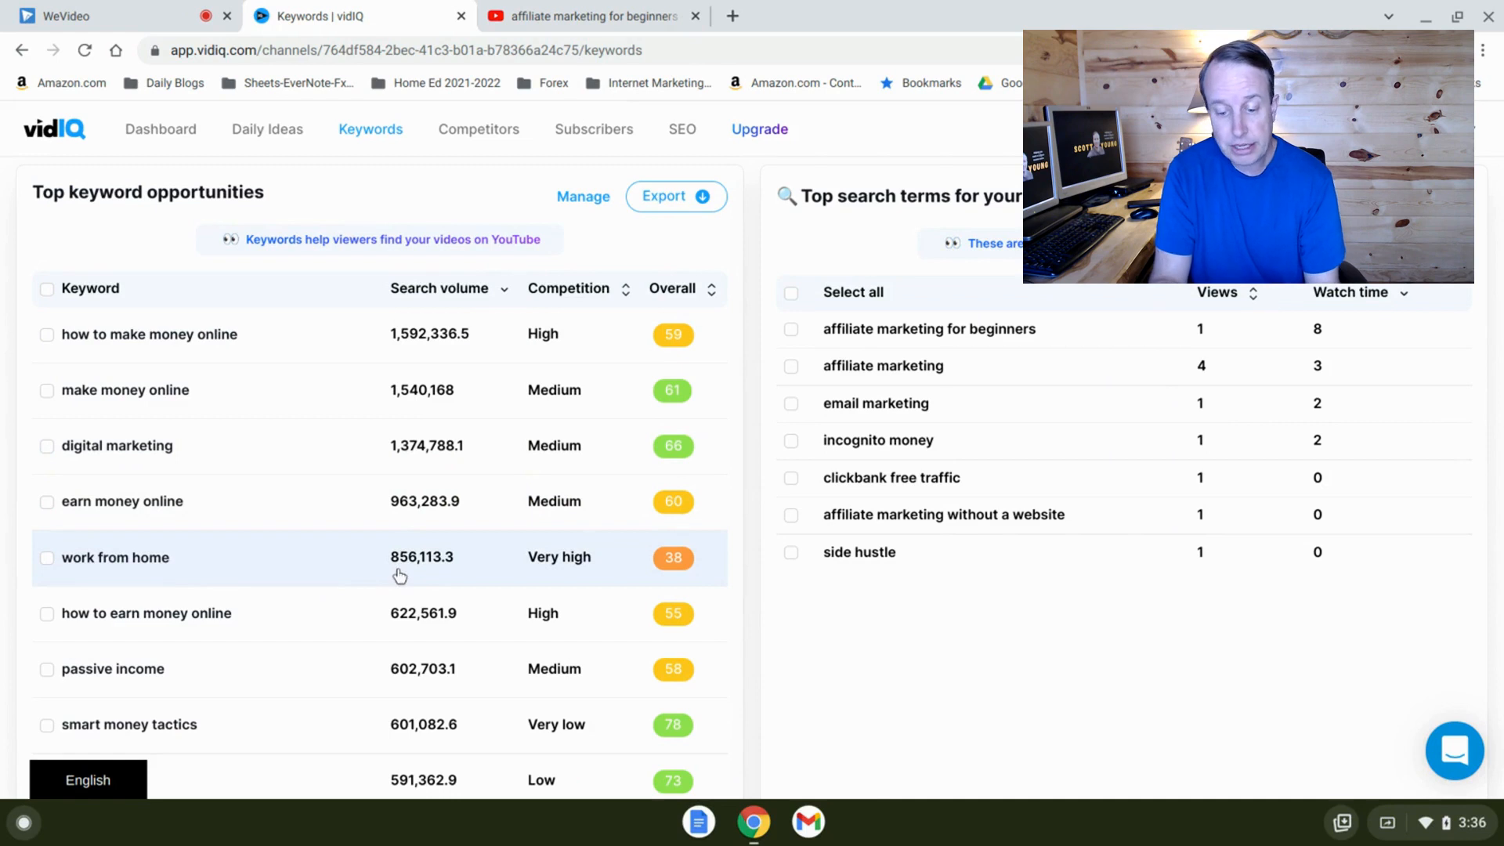
pyautogui.moveTo(426, 582)
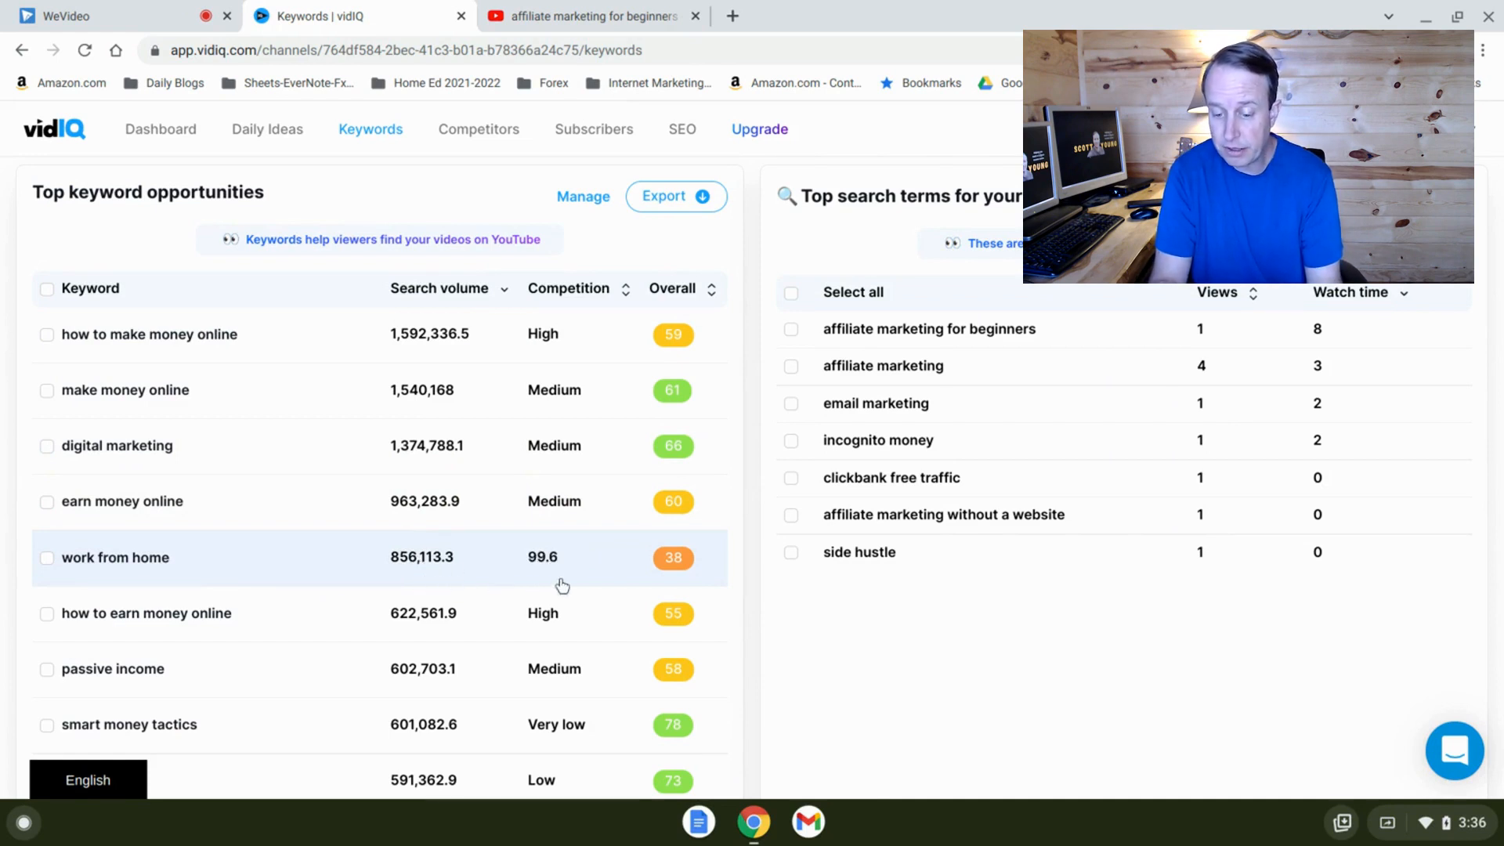
pyautogui.moveTo(595, 580)
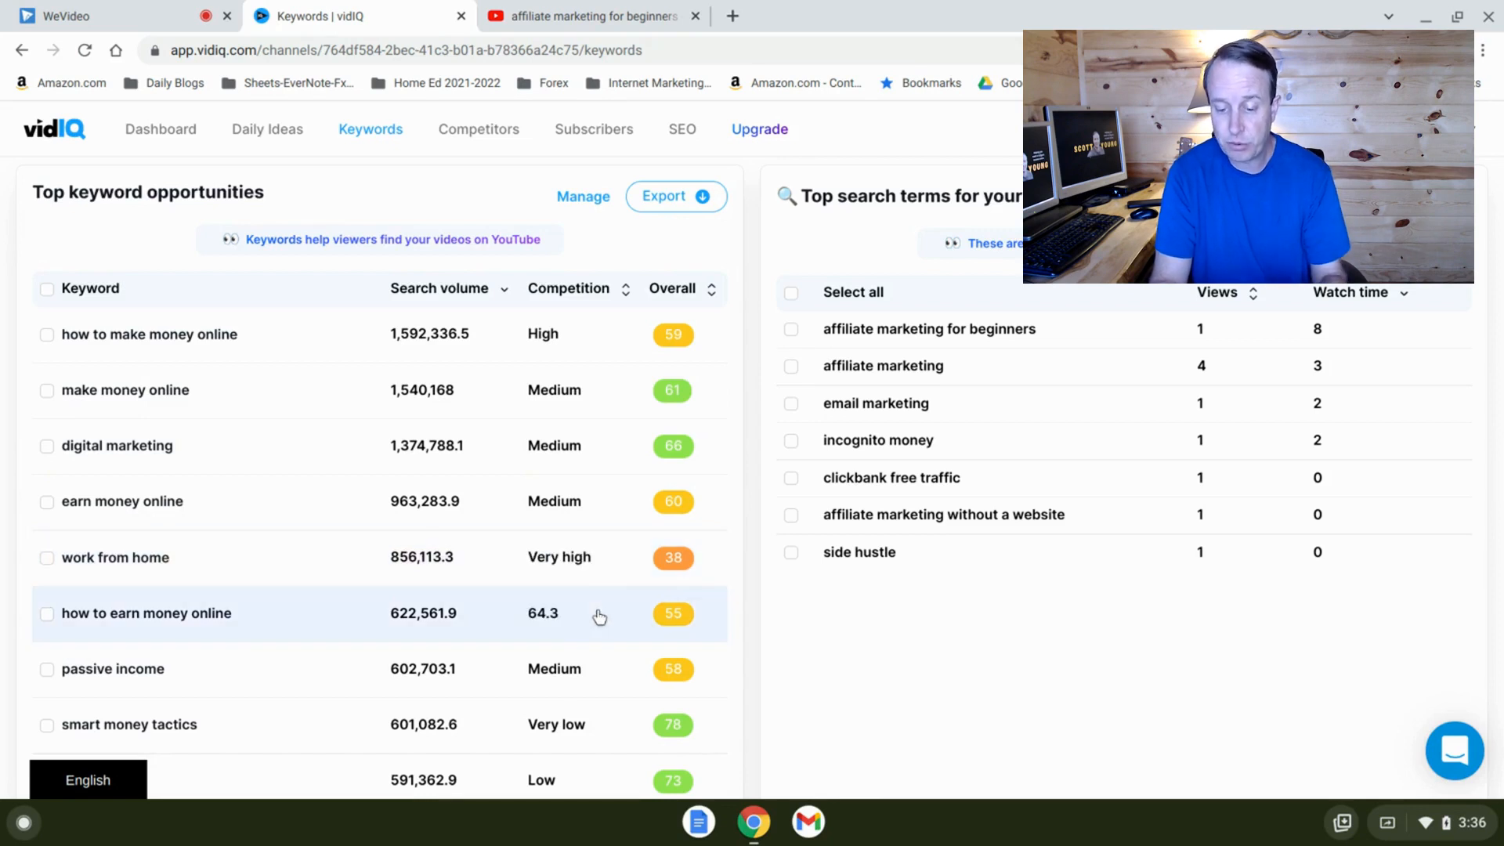
pyautogui.moveTo(720, 566)
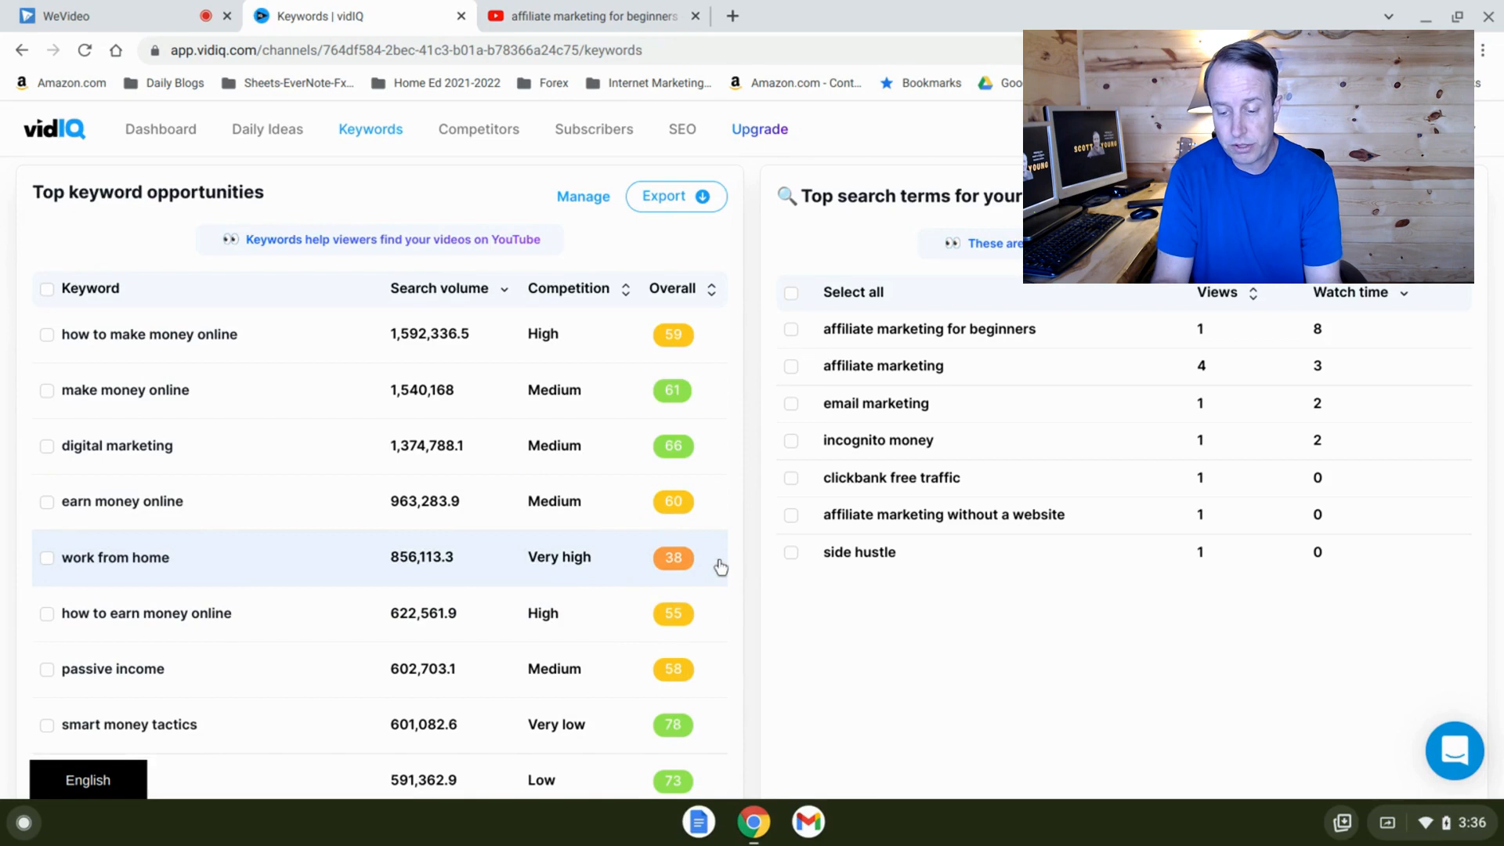
pyautogui.moveTo(722, 568)
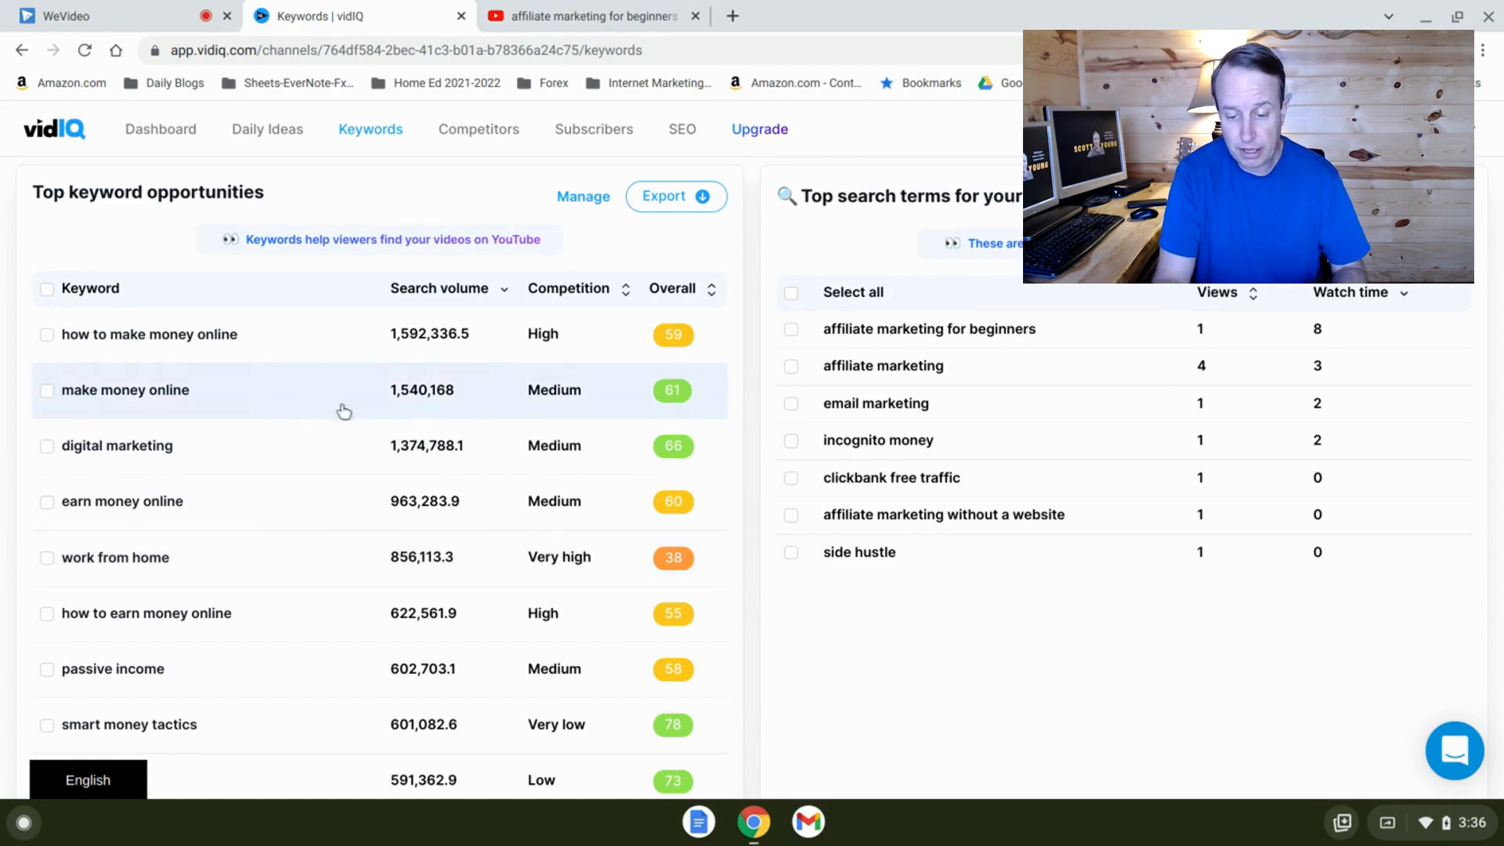
pyautogui.moveTo(451, 403)
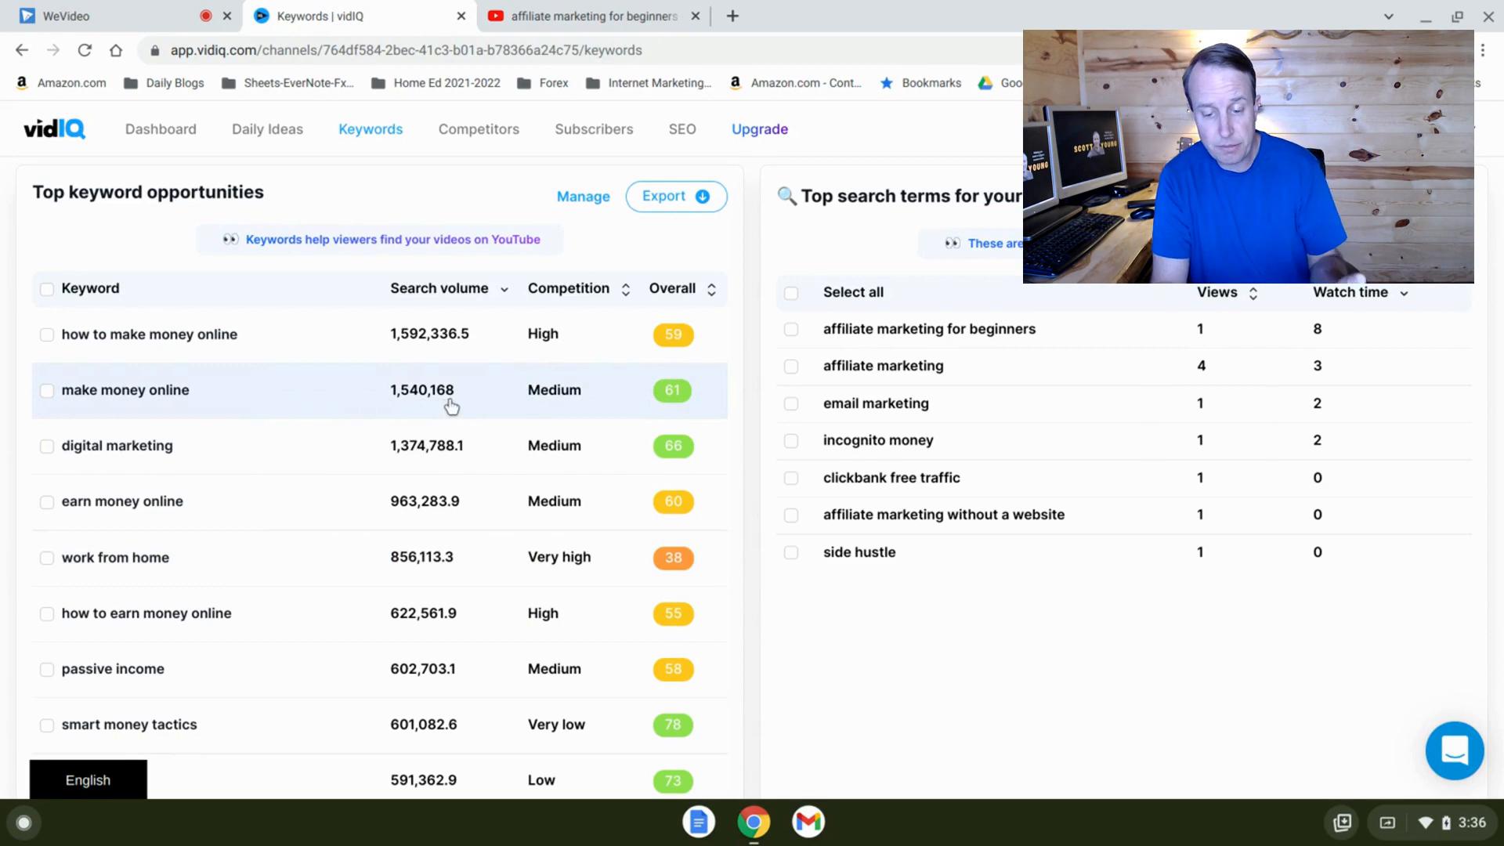
pyautogui.moveTo(551, 398)
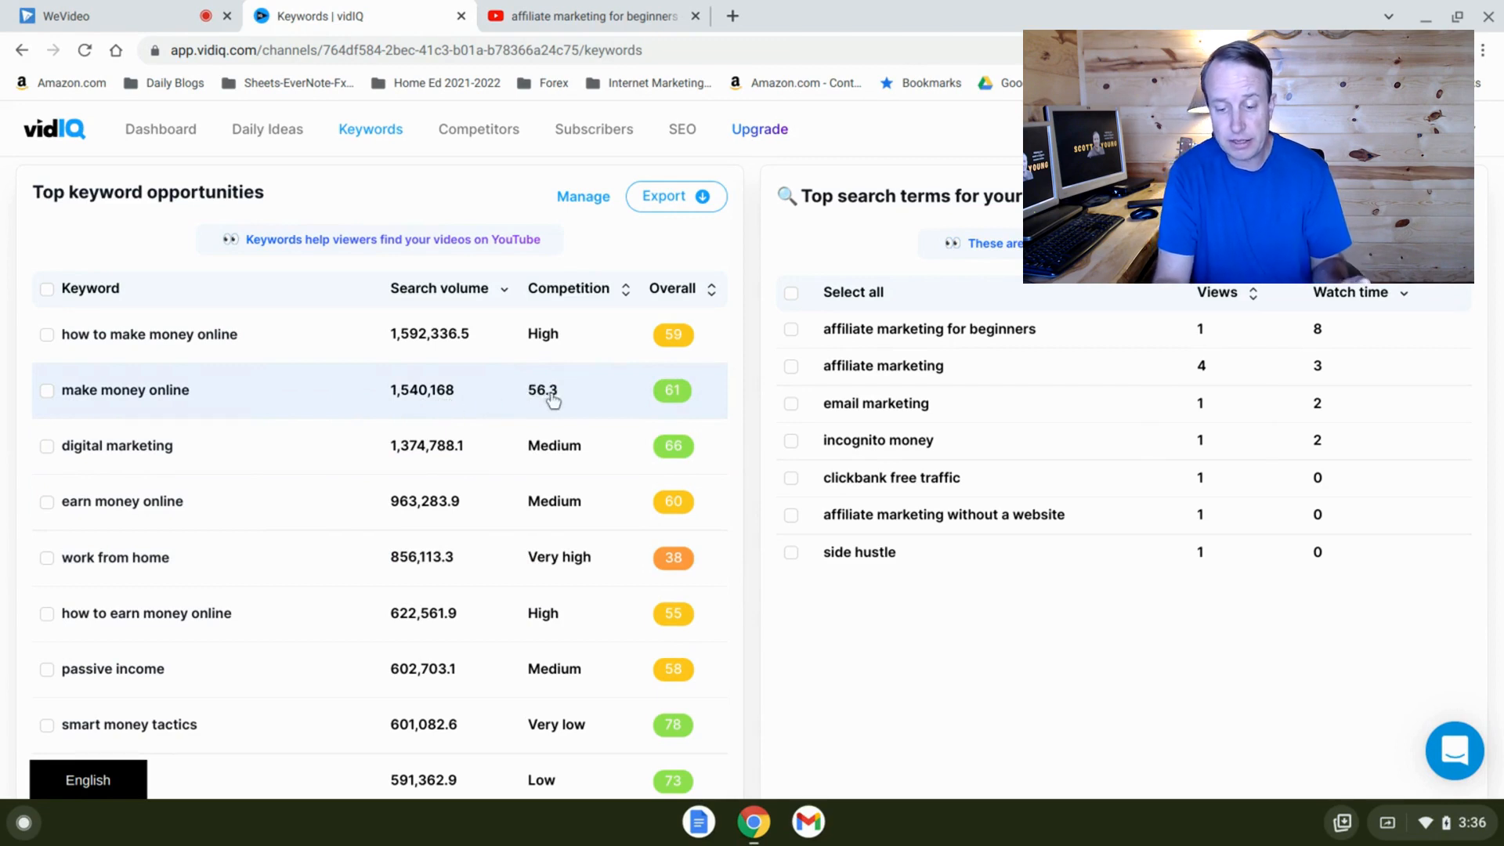
pyautogui.moveTo(599, 401)
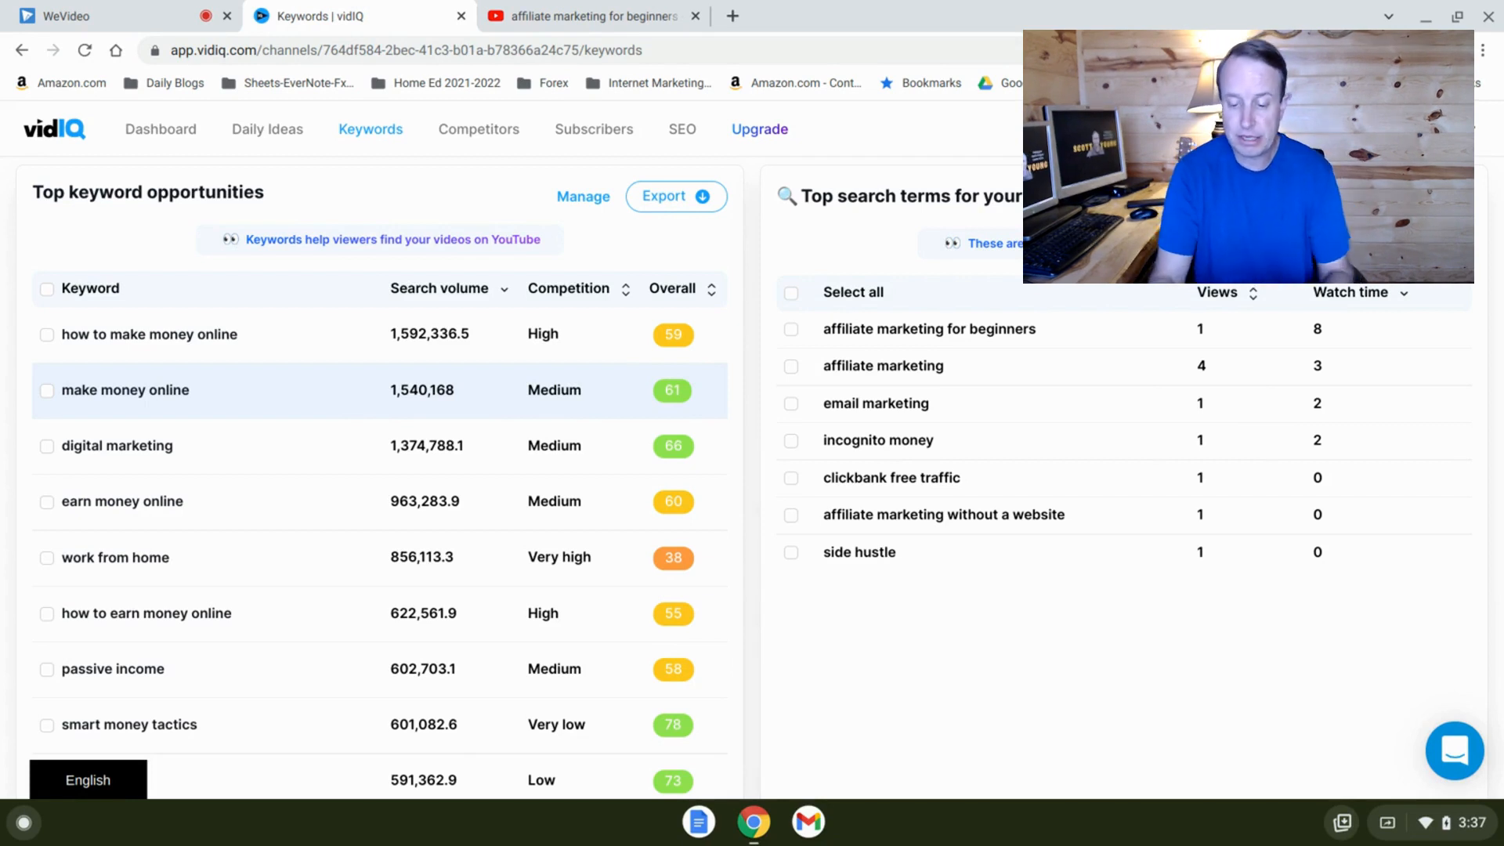
# Scroll back up and return to the 'affiliate marketing for beginners' YouTube results tab.
pyautogui.scroll(-3)
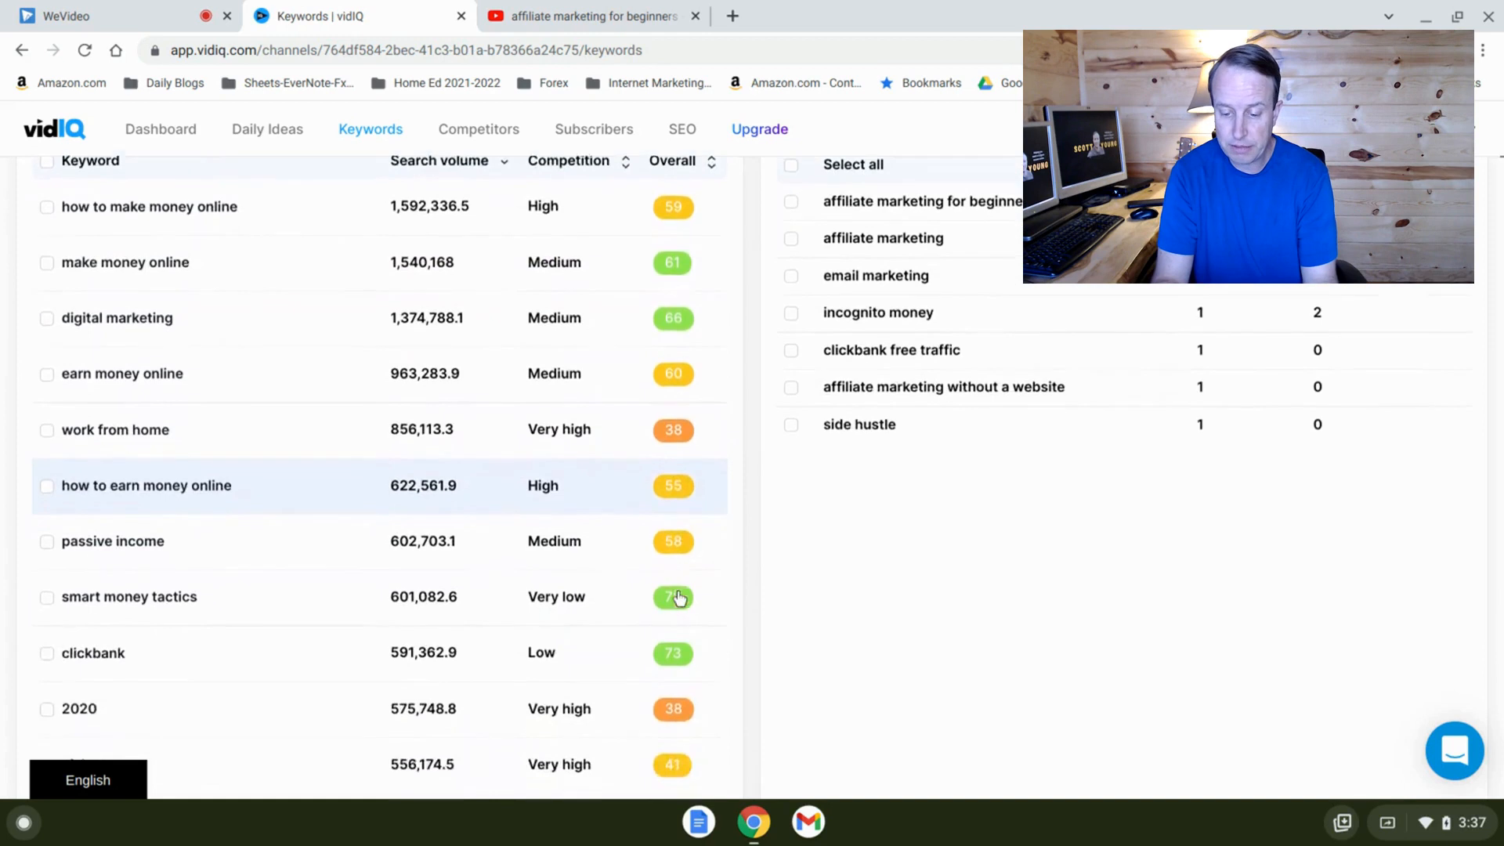
pyautogui.scroll(-3)
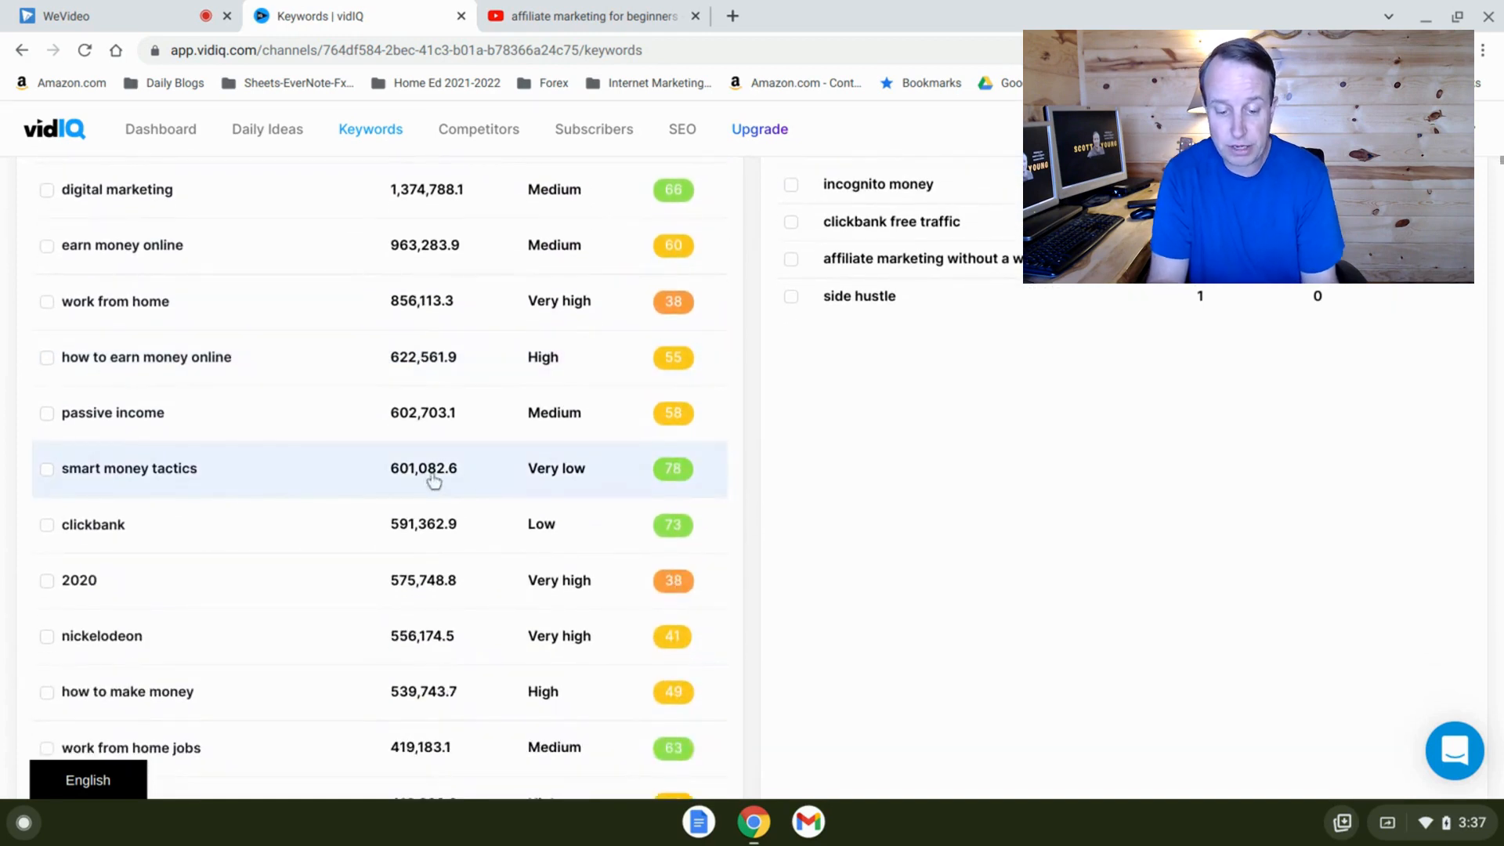
pyautogui.moveTo(346, 484)
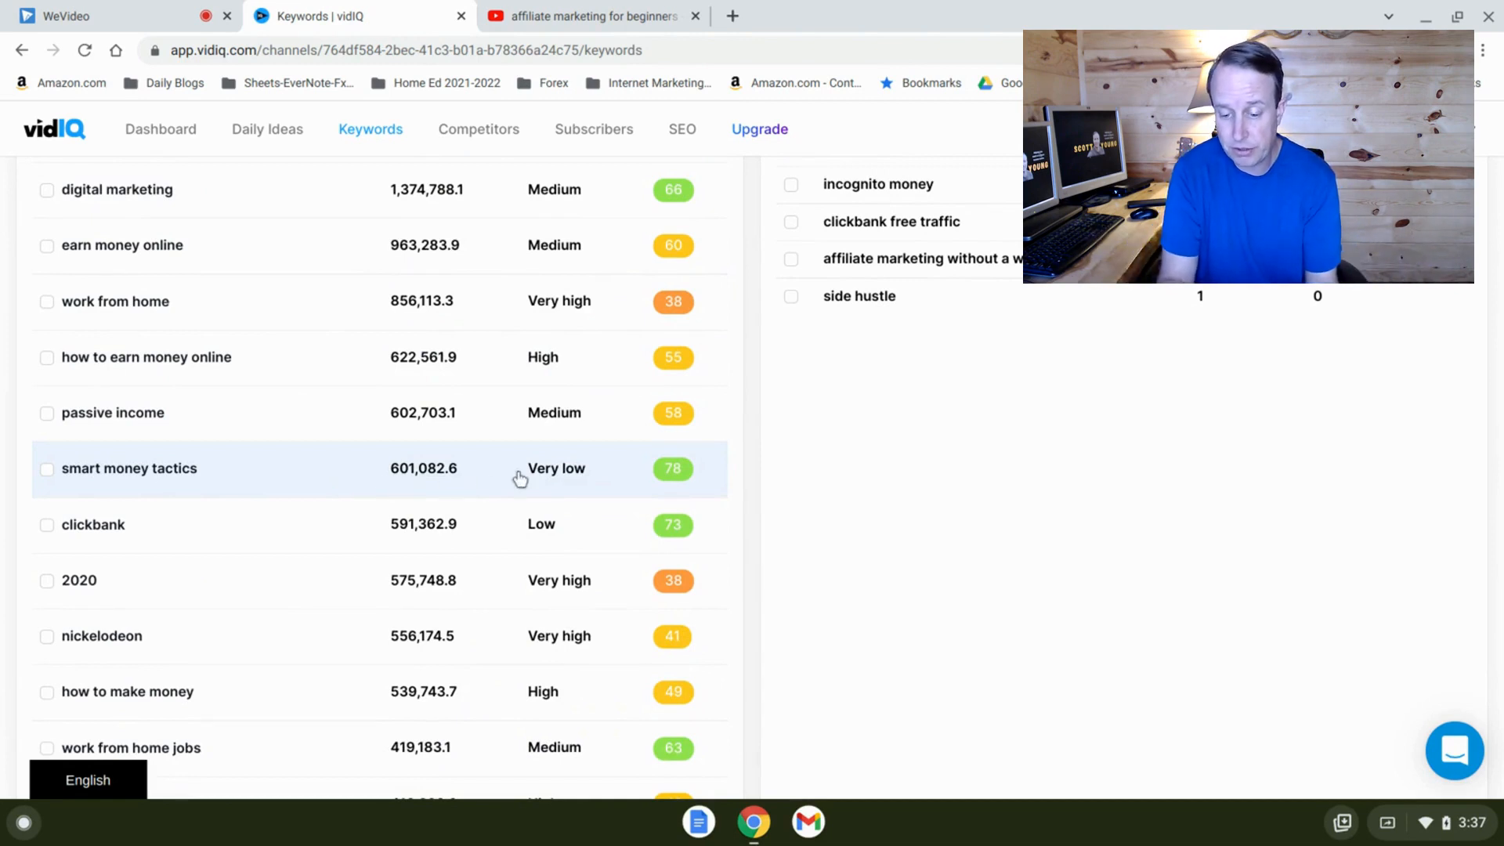
pyautogui.moveTo(691, 482)
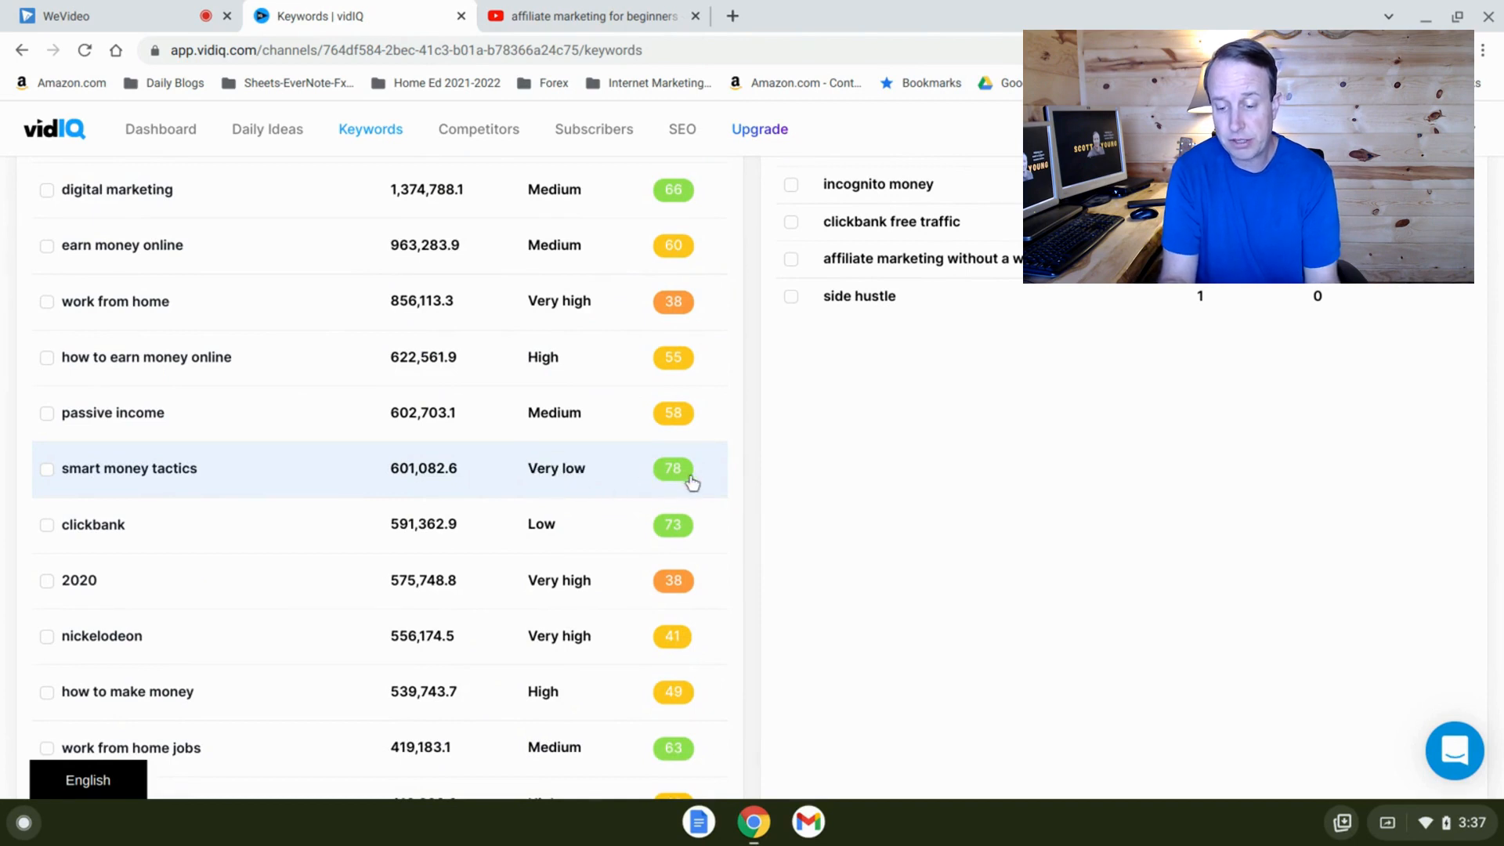
pyautogui.moveTo(713, 484)
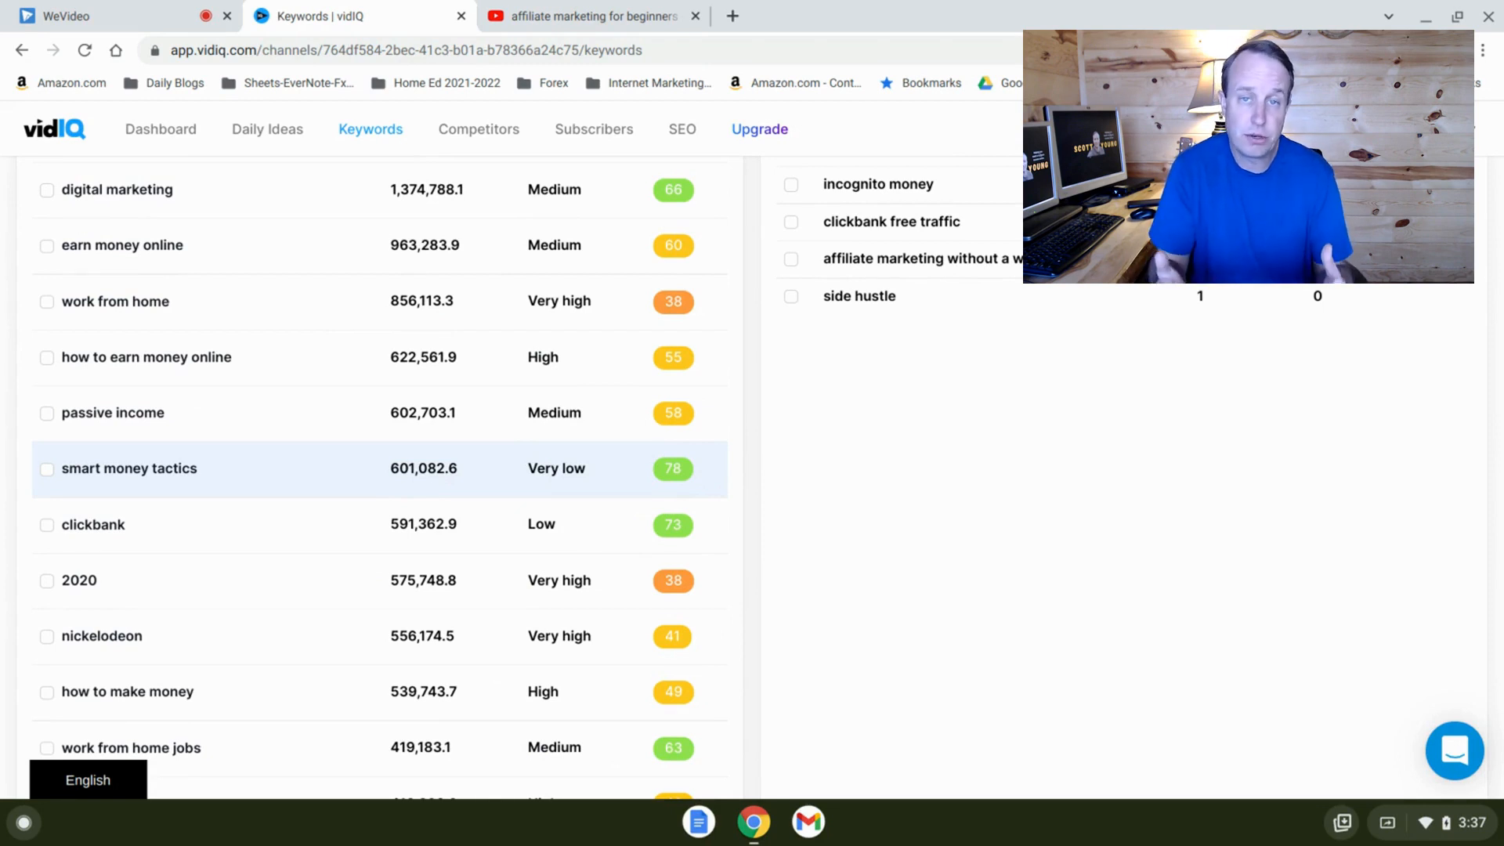
pyautogui.moveTo(286, 480)
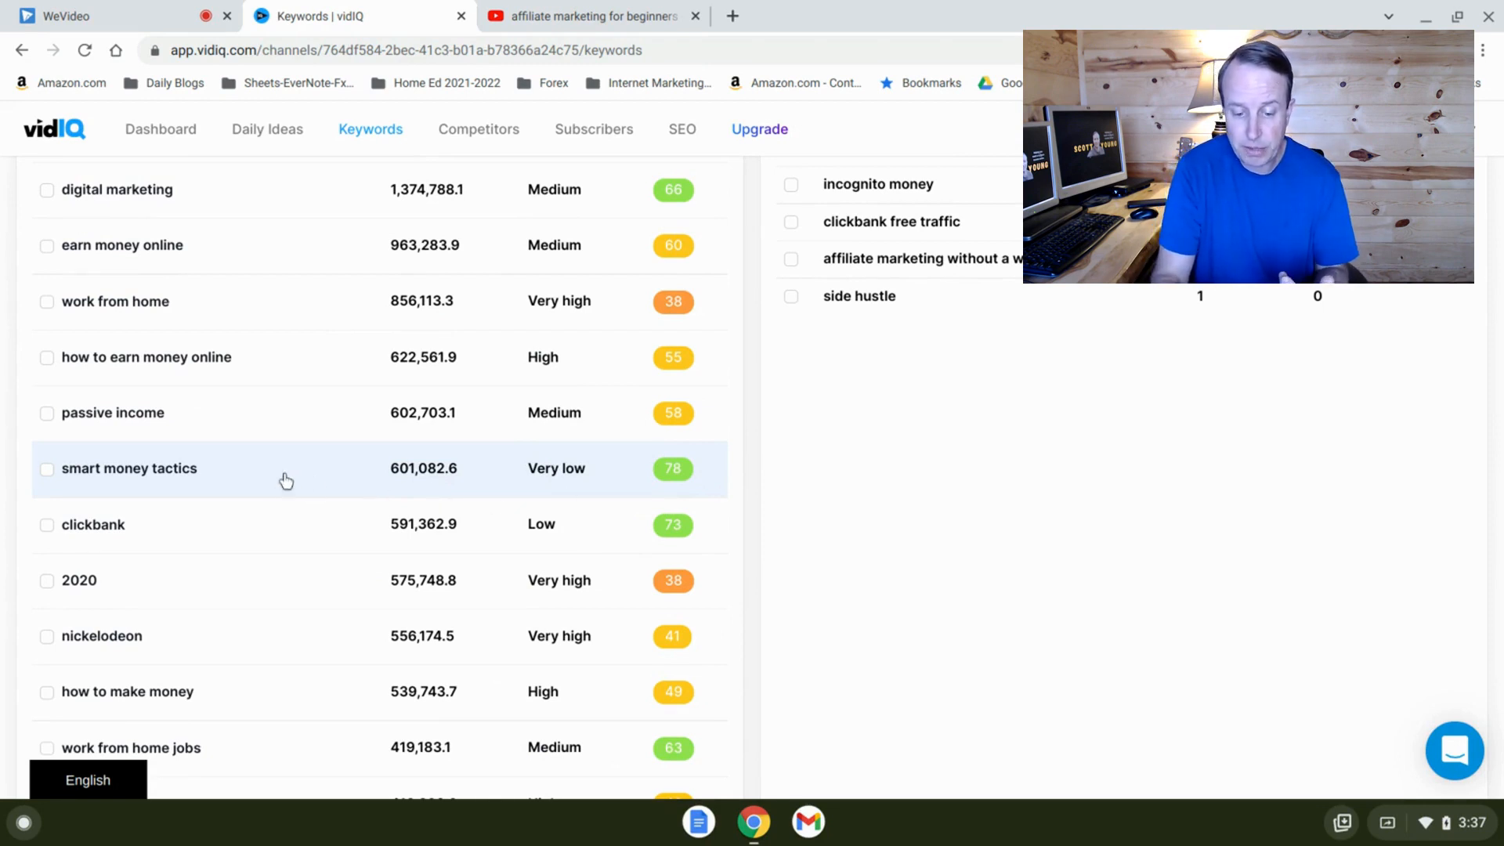
pyautogui.moveTo(478, 488)
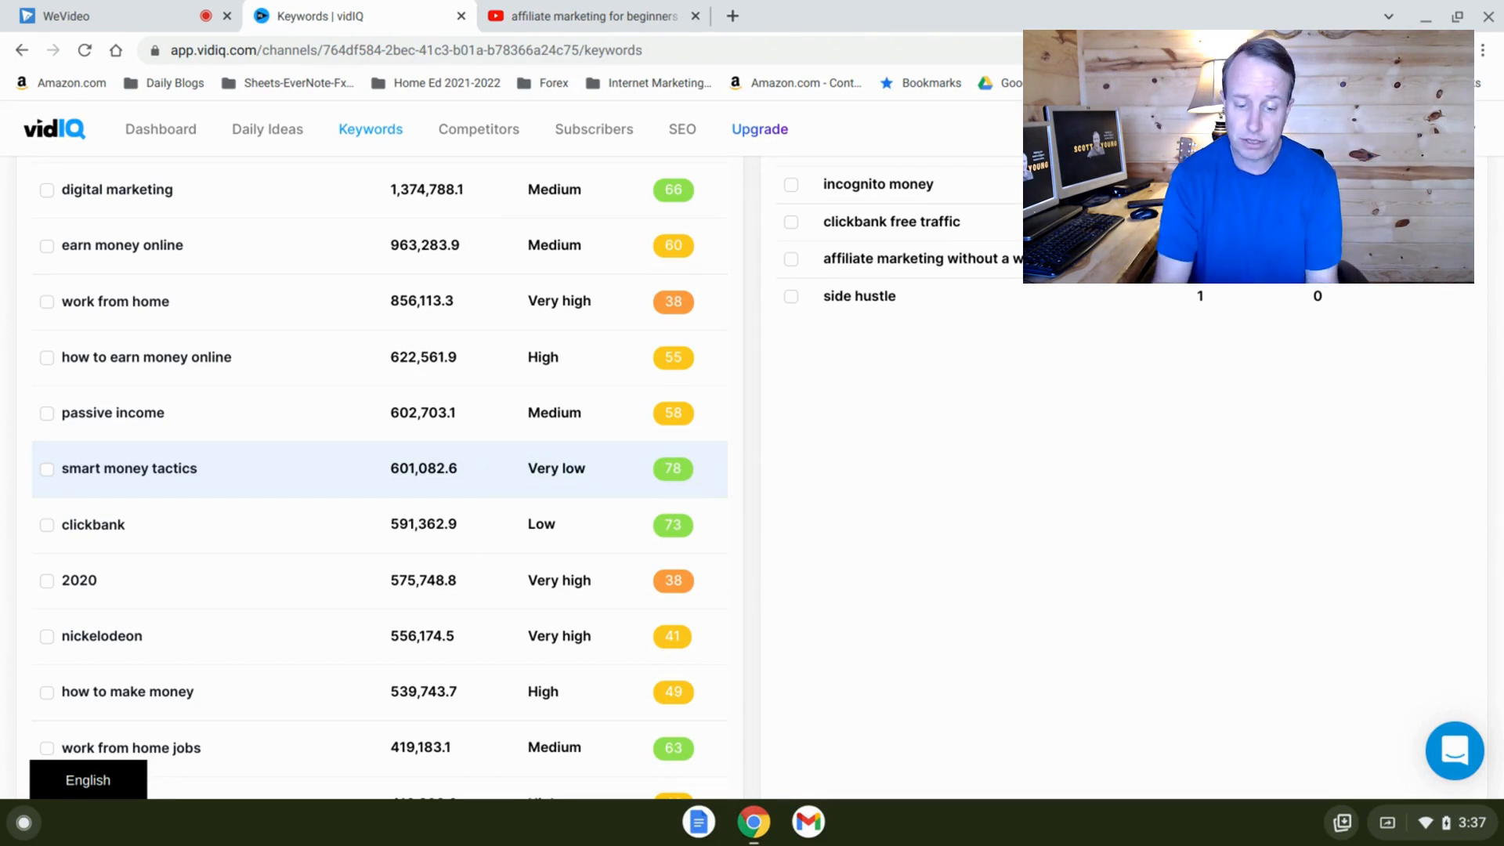
pyautogui.scroll(3)
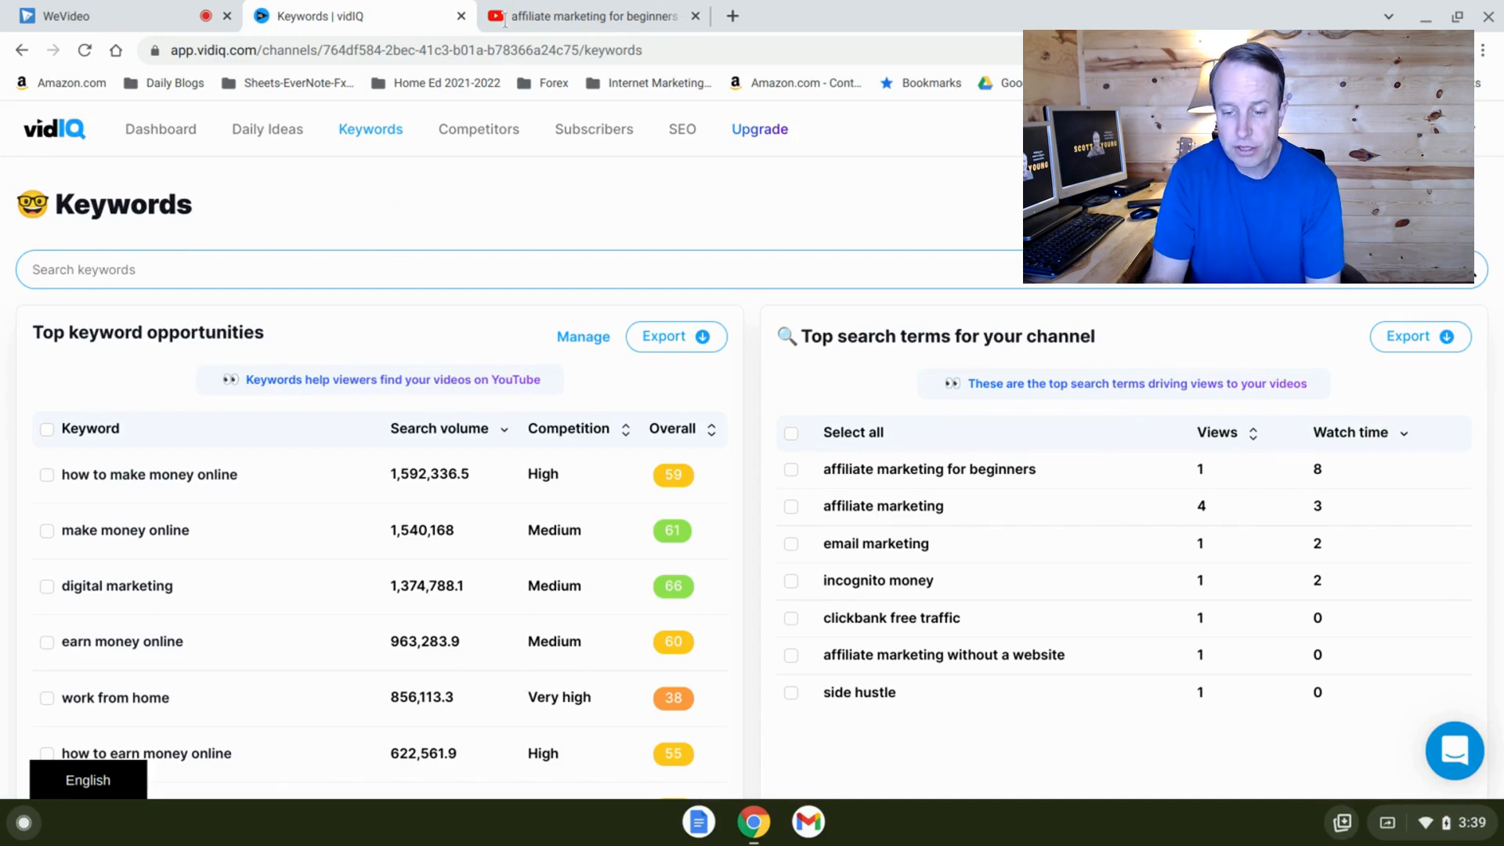
pyautogui.click(590, 17)
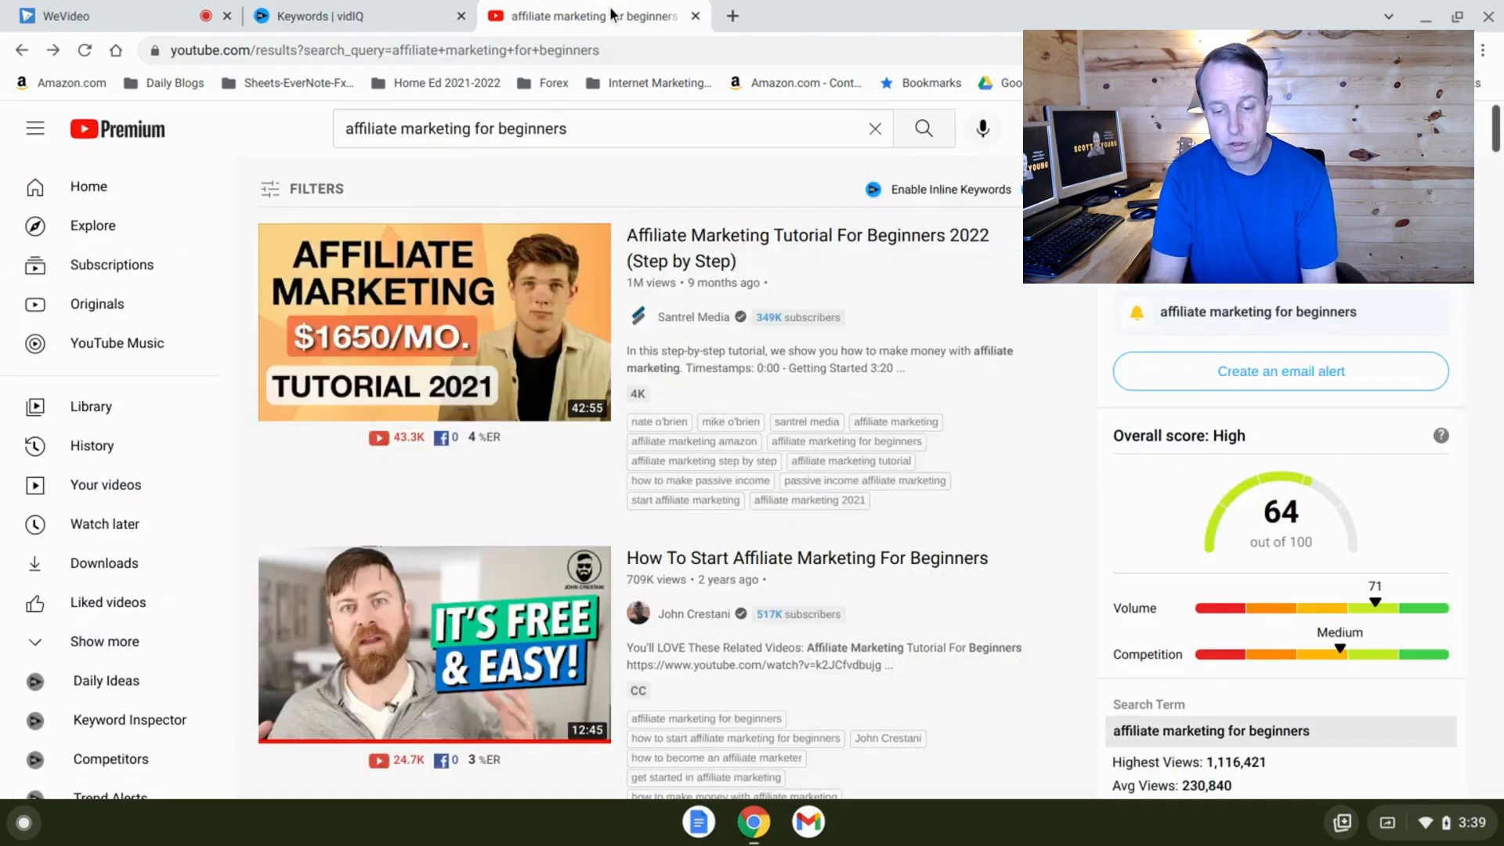
pyautogui.moveTo(661, 49)
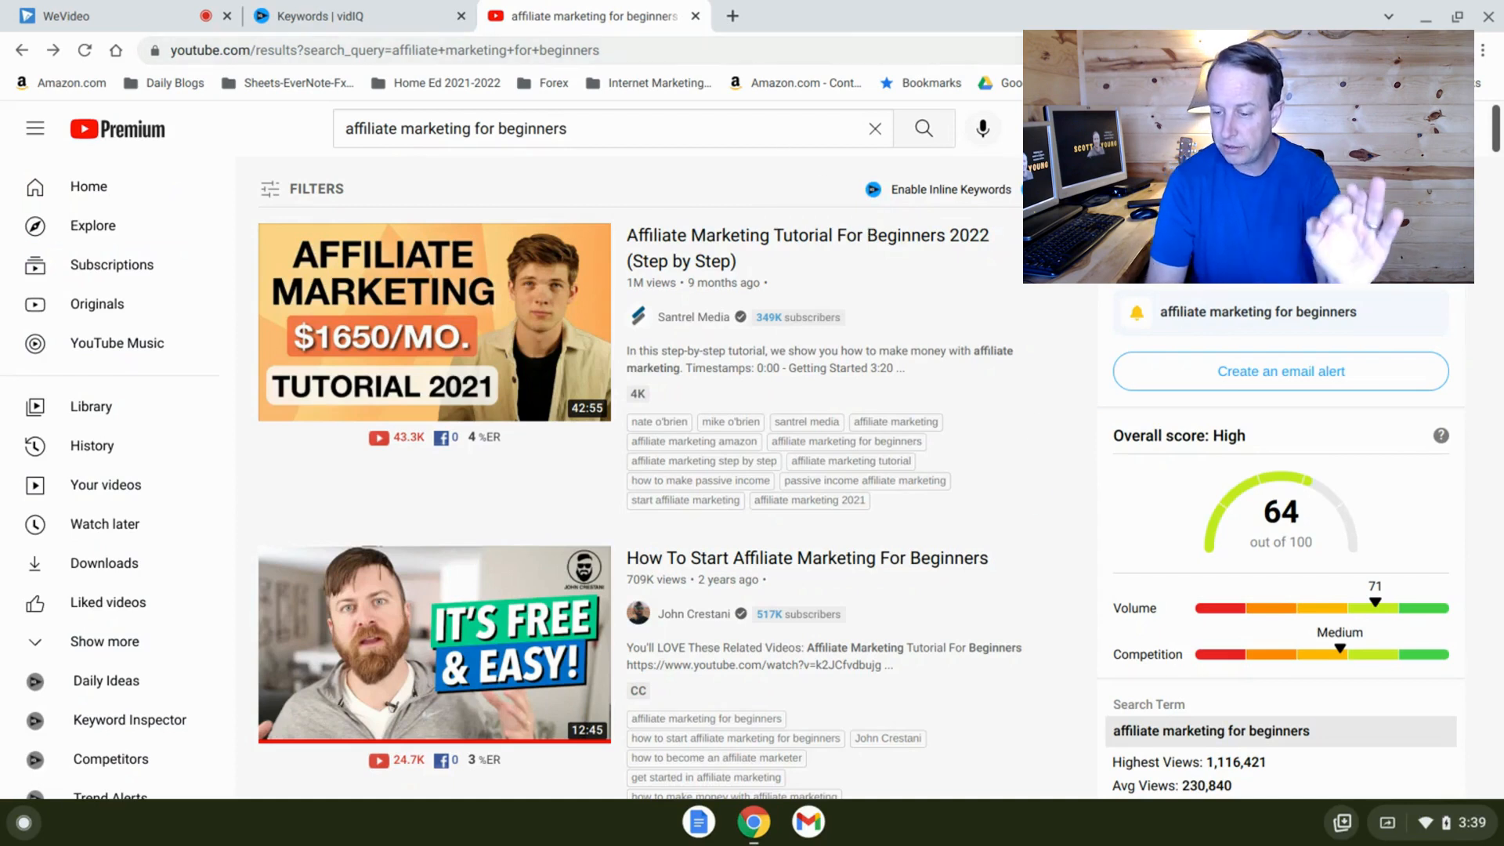
# Scroll through the vidIQ sidebar: 230,840 average views, top channels, related keyword opportunities.
pyautogui.scroll(-3)
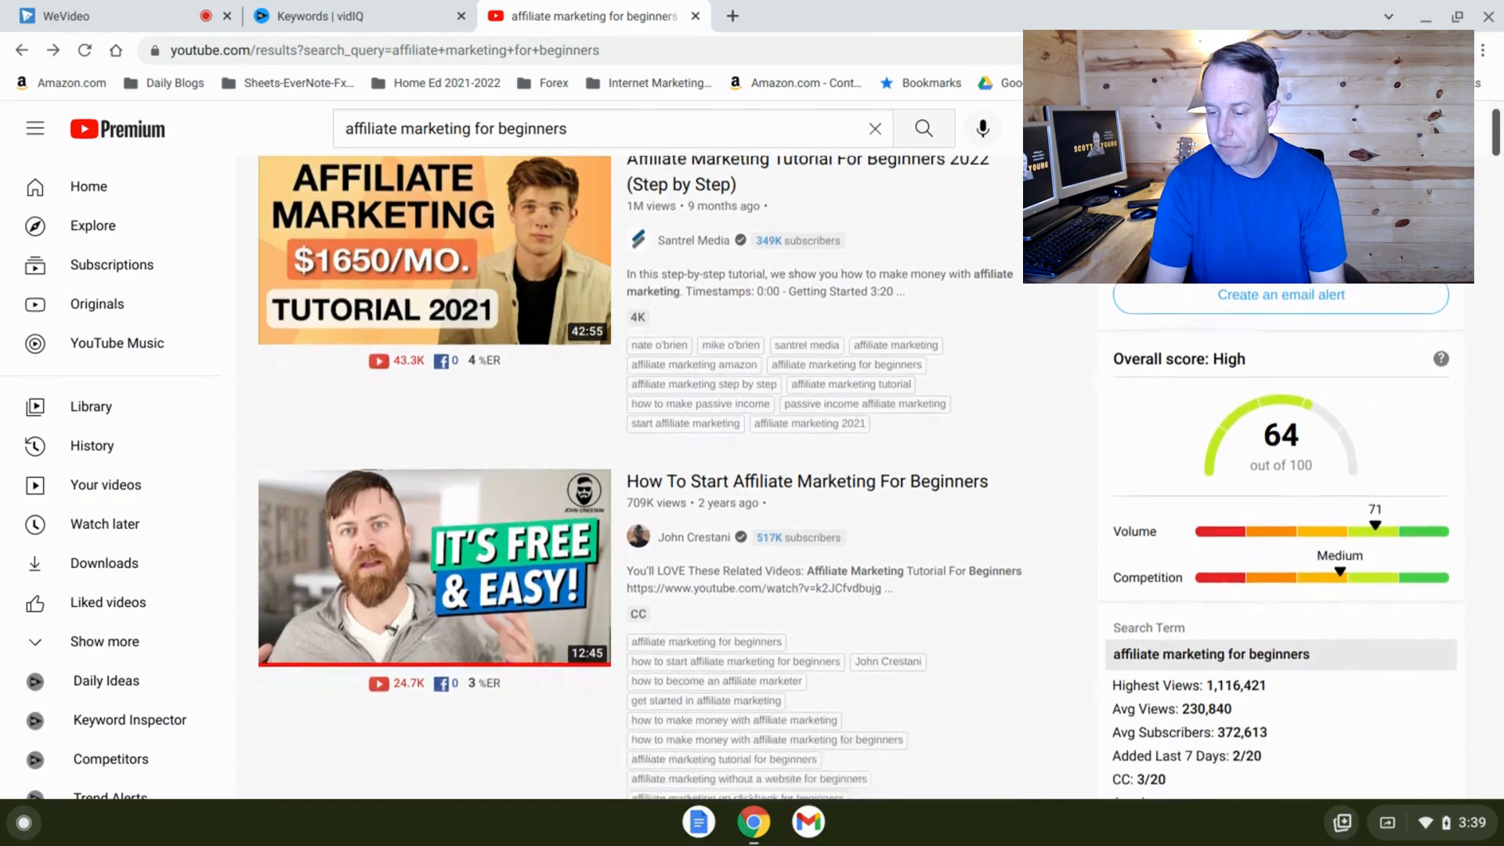
pyautogui.scroll(-3)
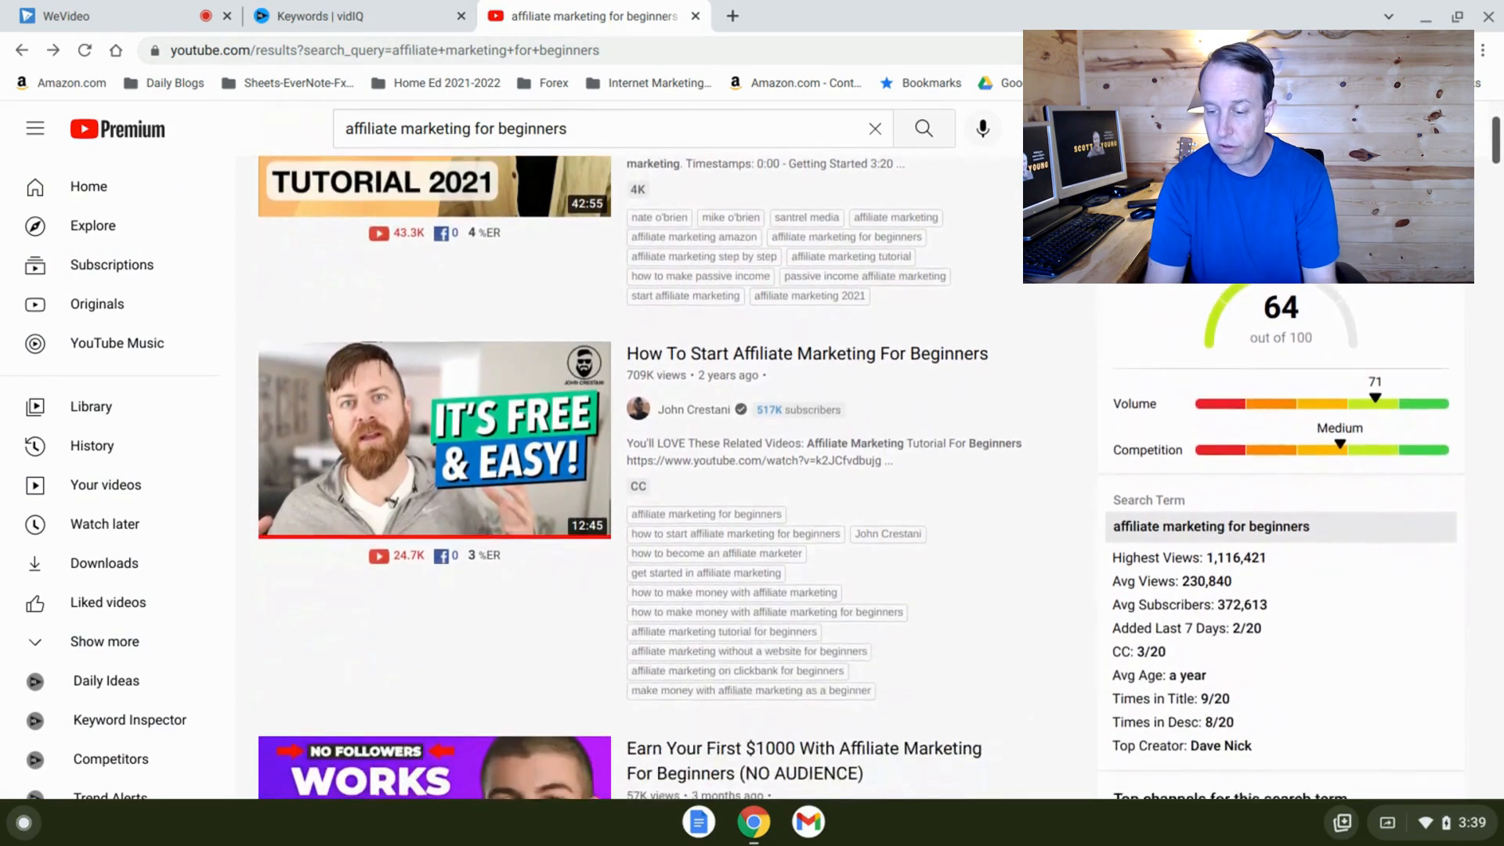
pyautogui.scroll(-3)
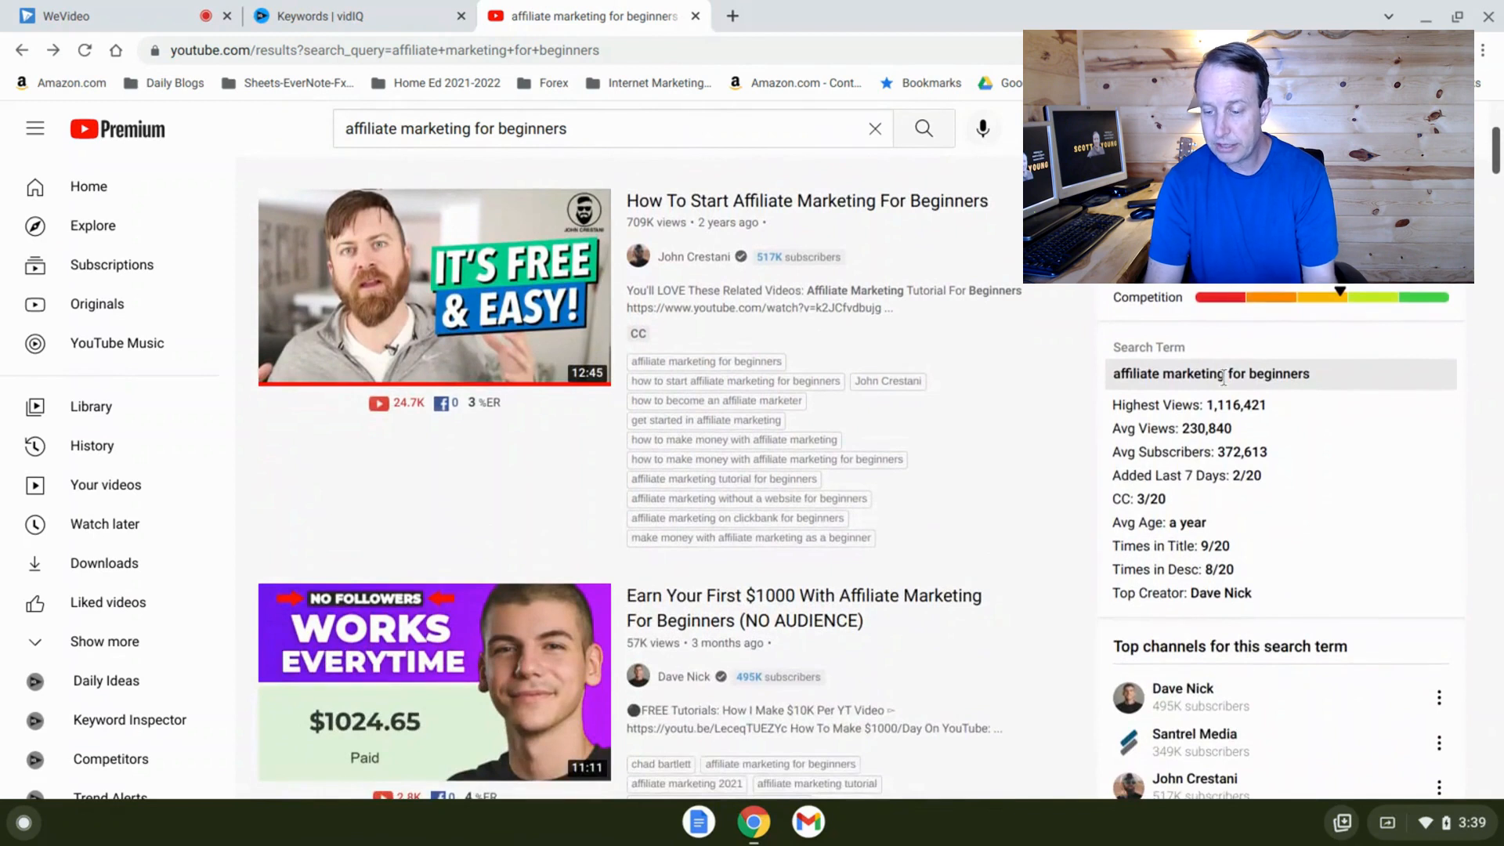
pyautogui.scroll(-3)
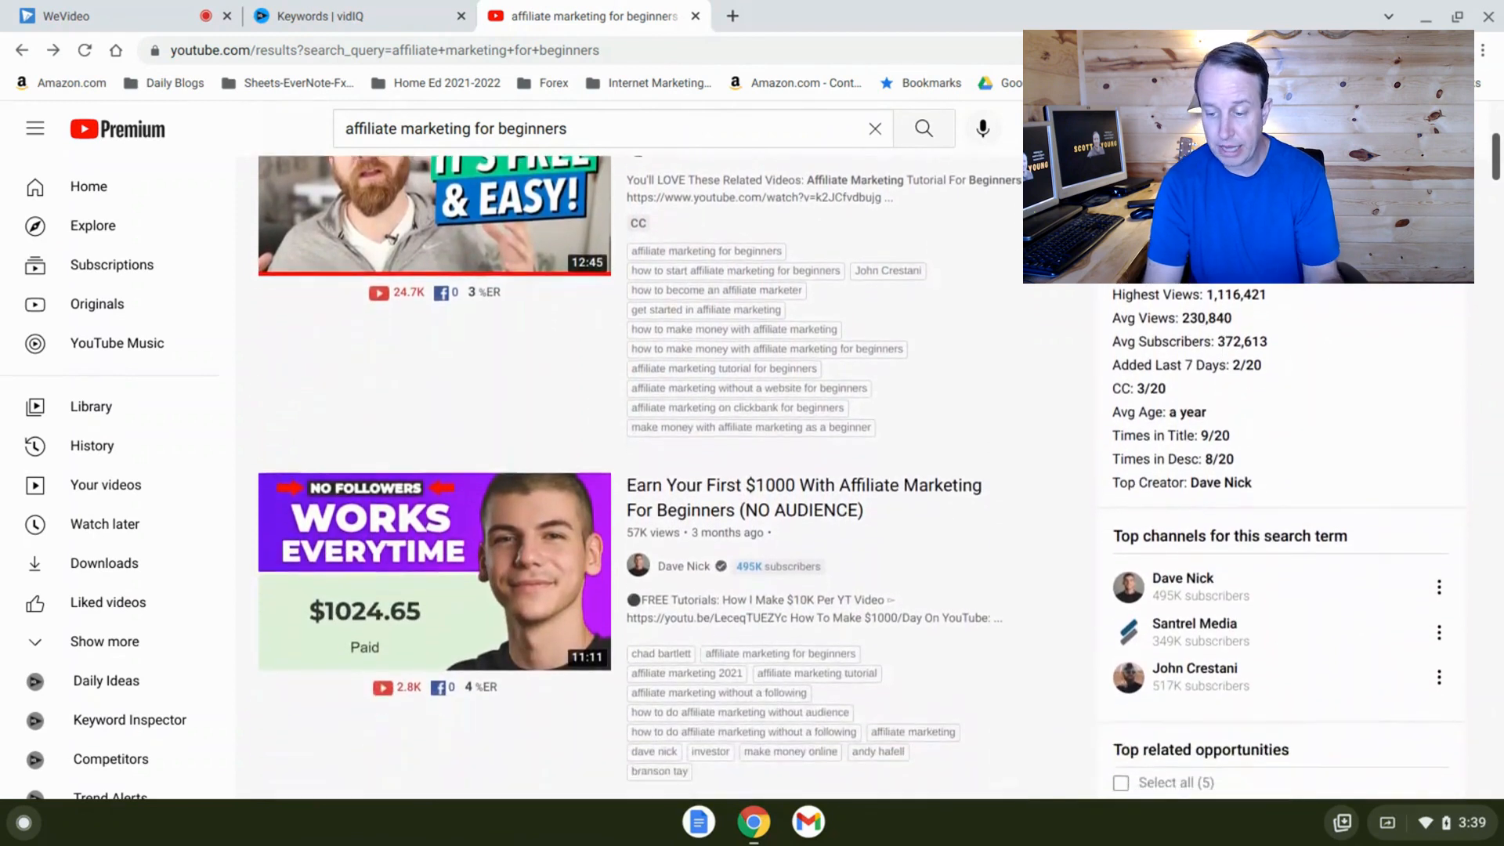
pyautogui.scroll(-3)
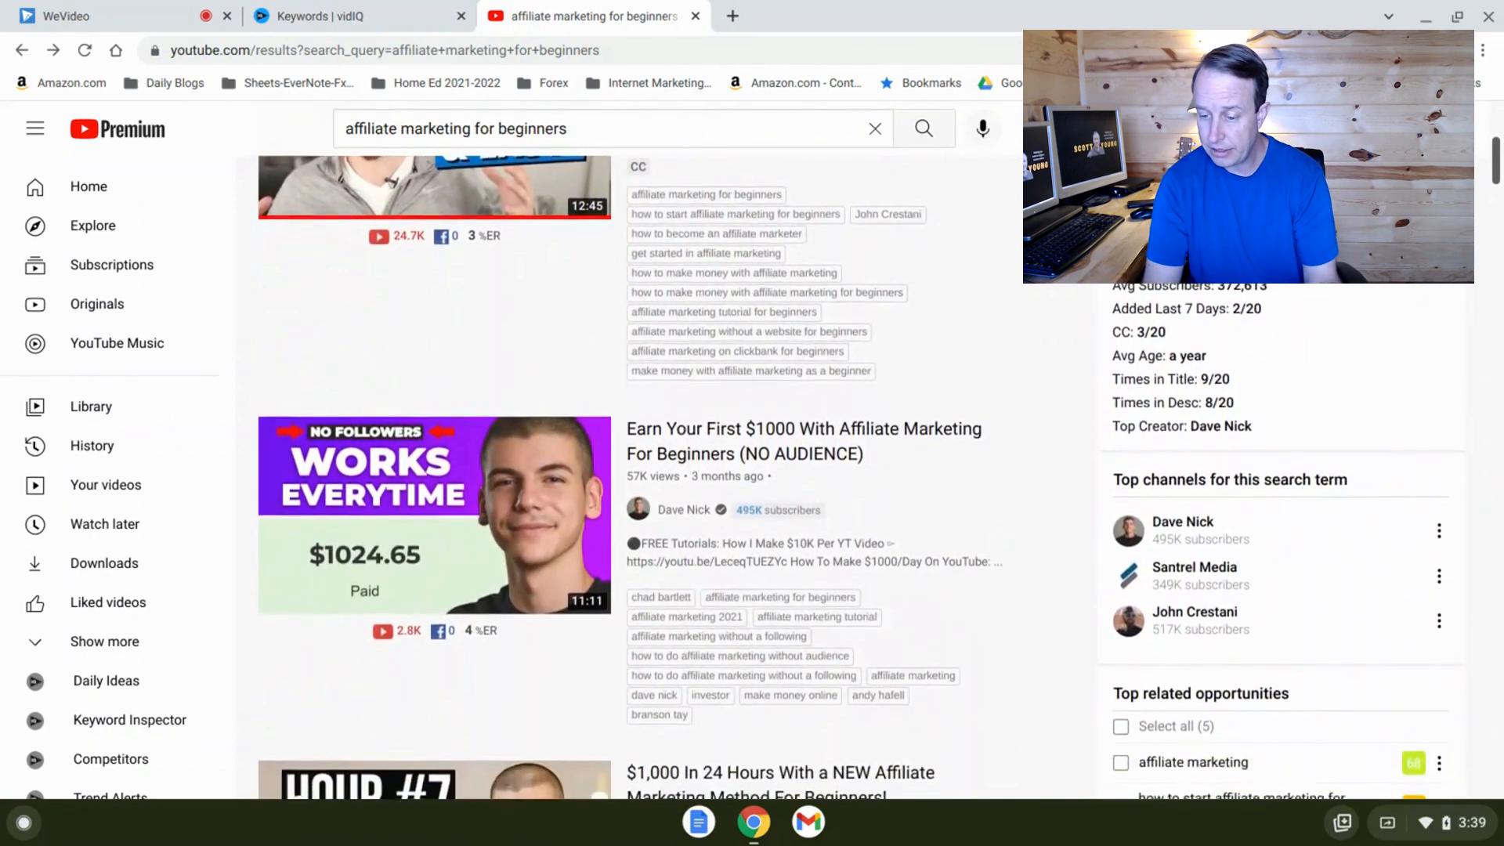
pyautogui.scroll(-3)
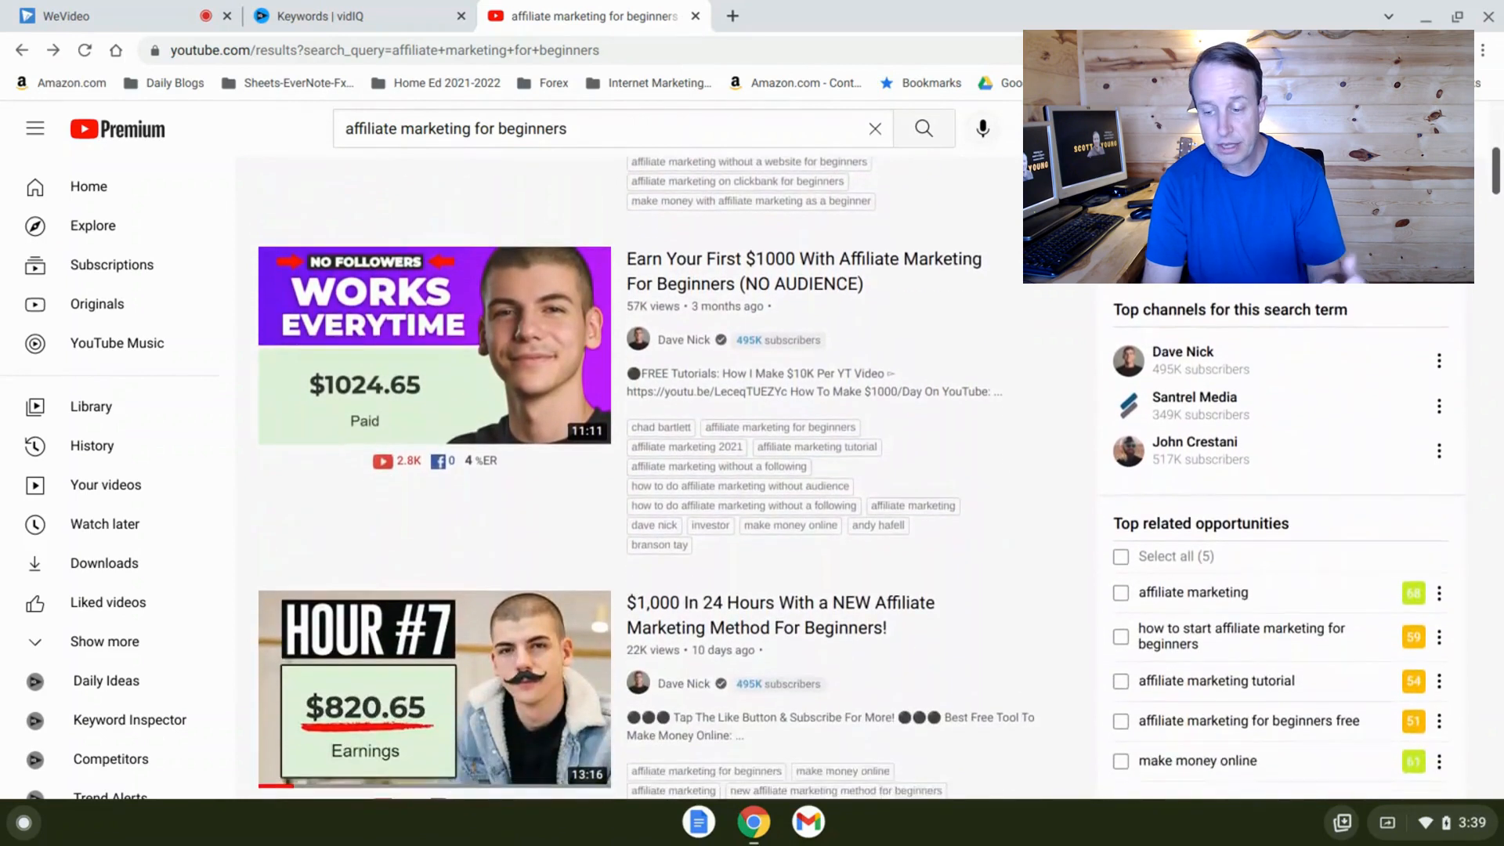
pyautogui.scroll(-3)
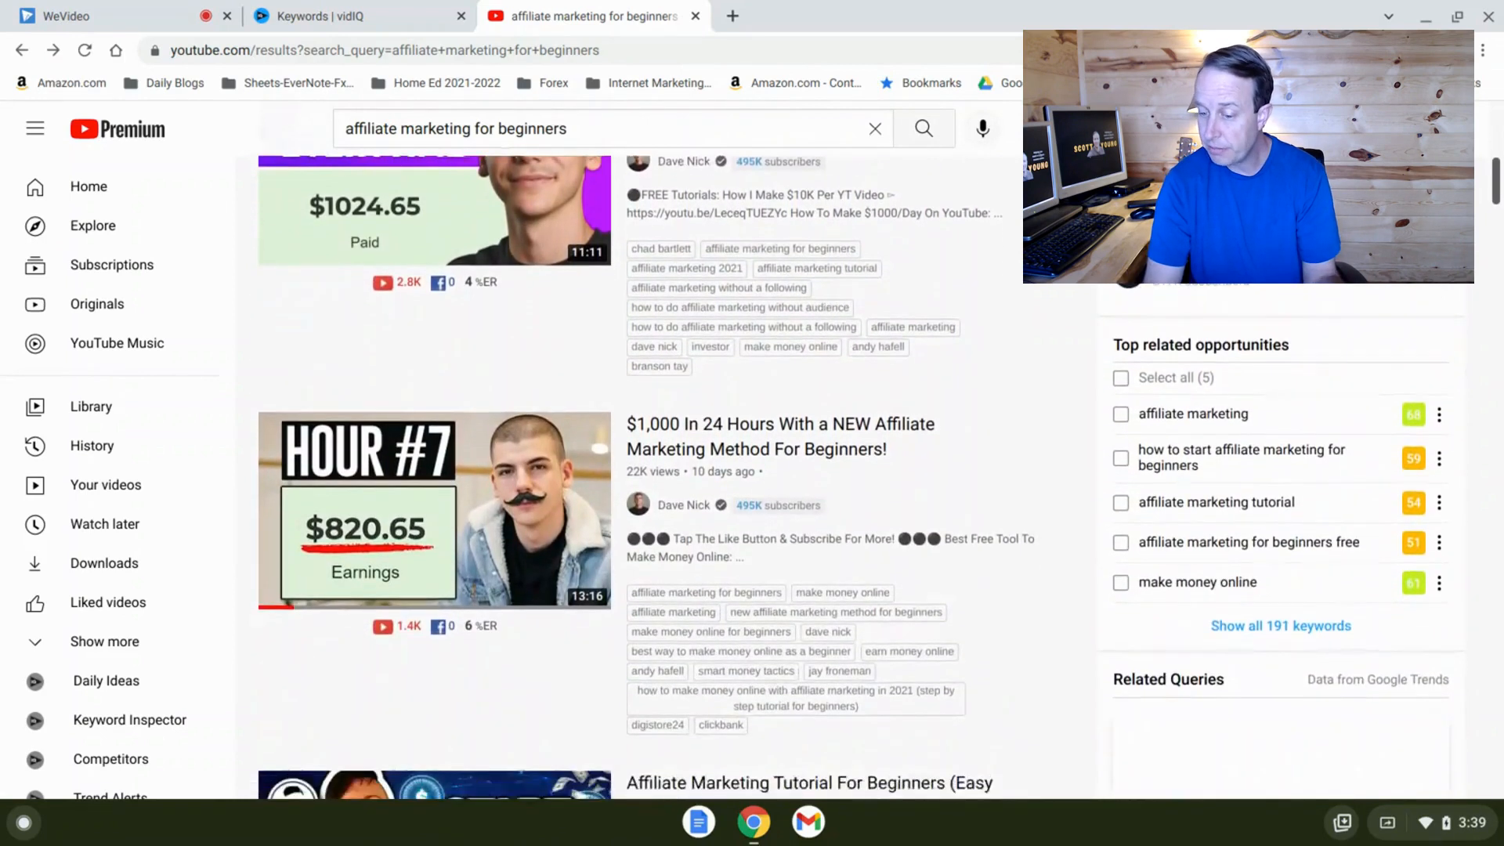
pyautogui.scroll(-3)
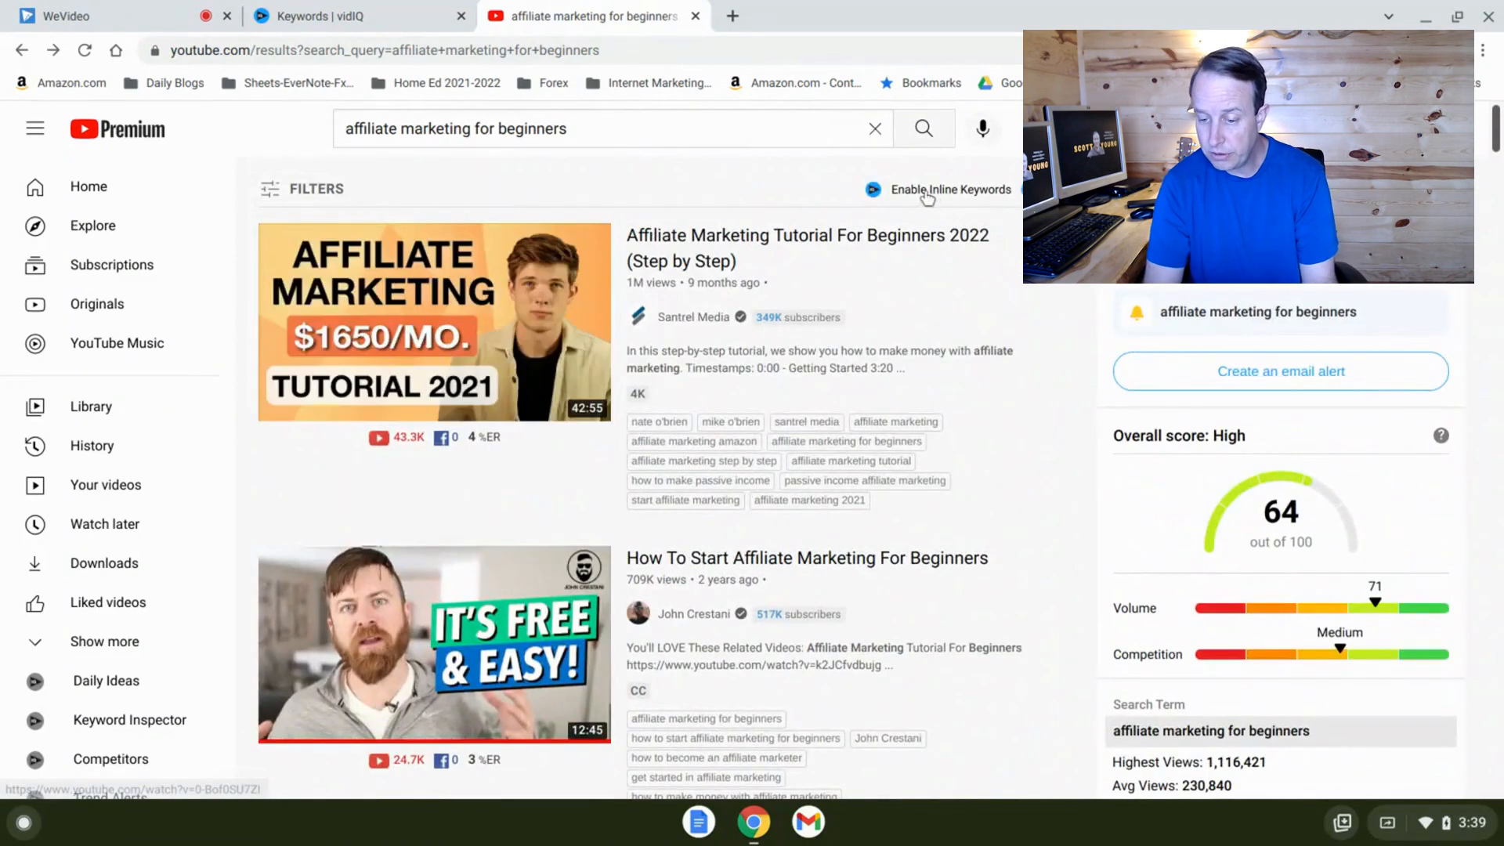
pyautogui.moveTo(907, 237)
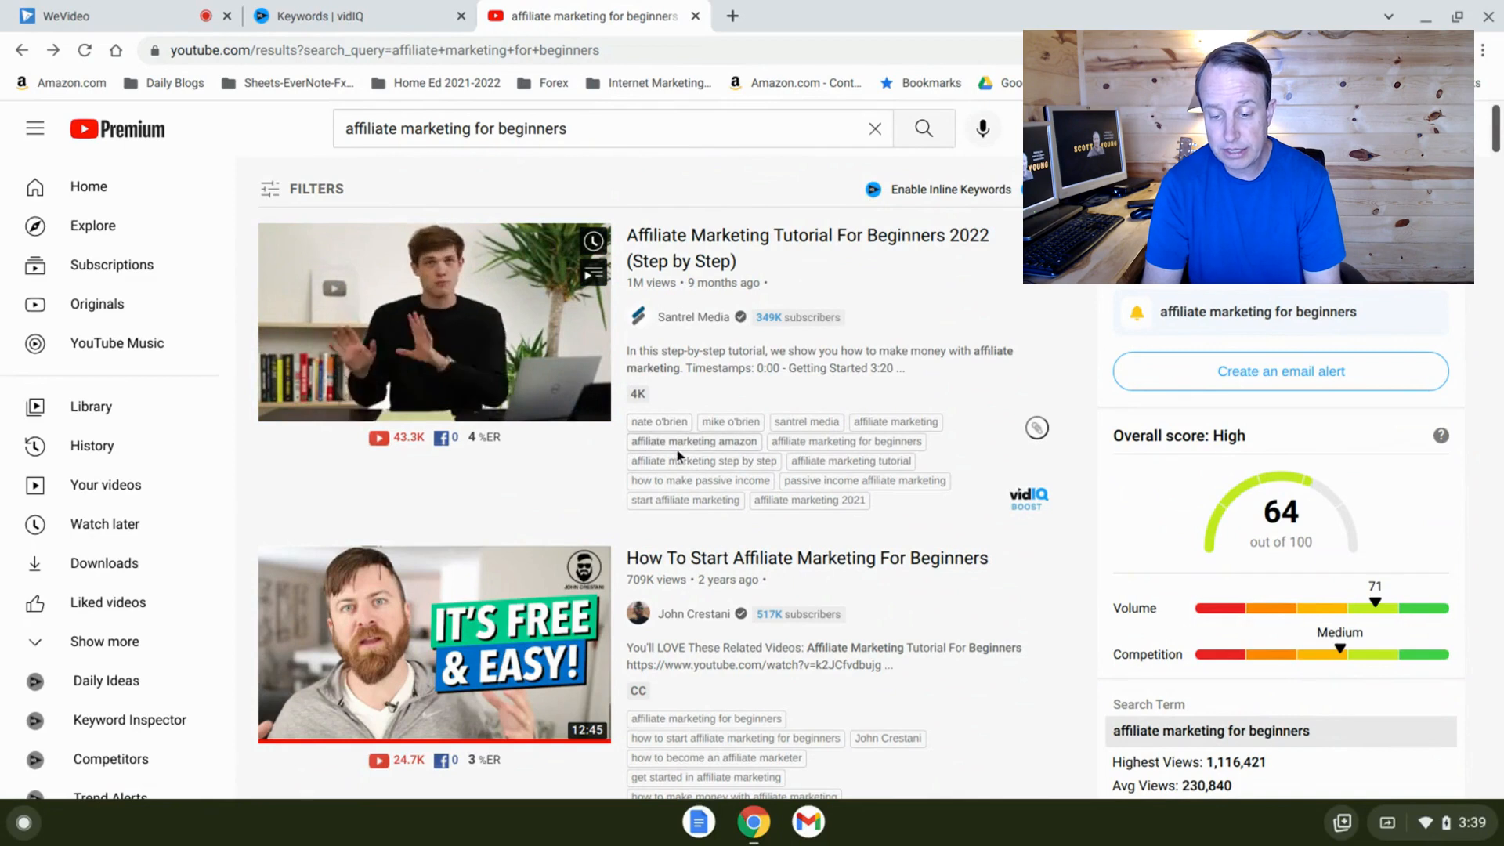
pyautogui.moveTo(710, 305)
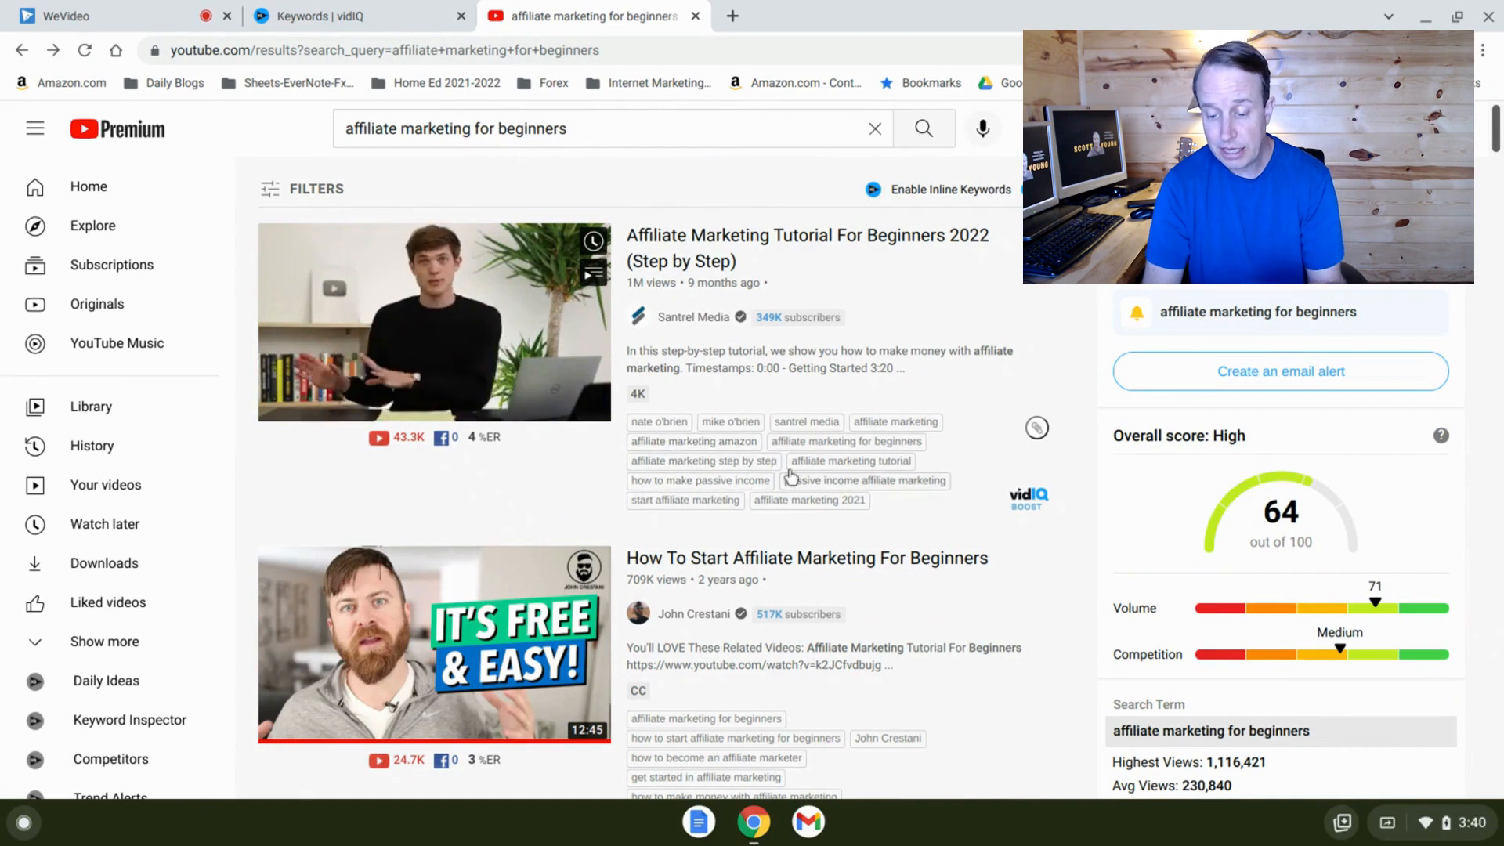
pyautogui.scroll(-3)
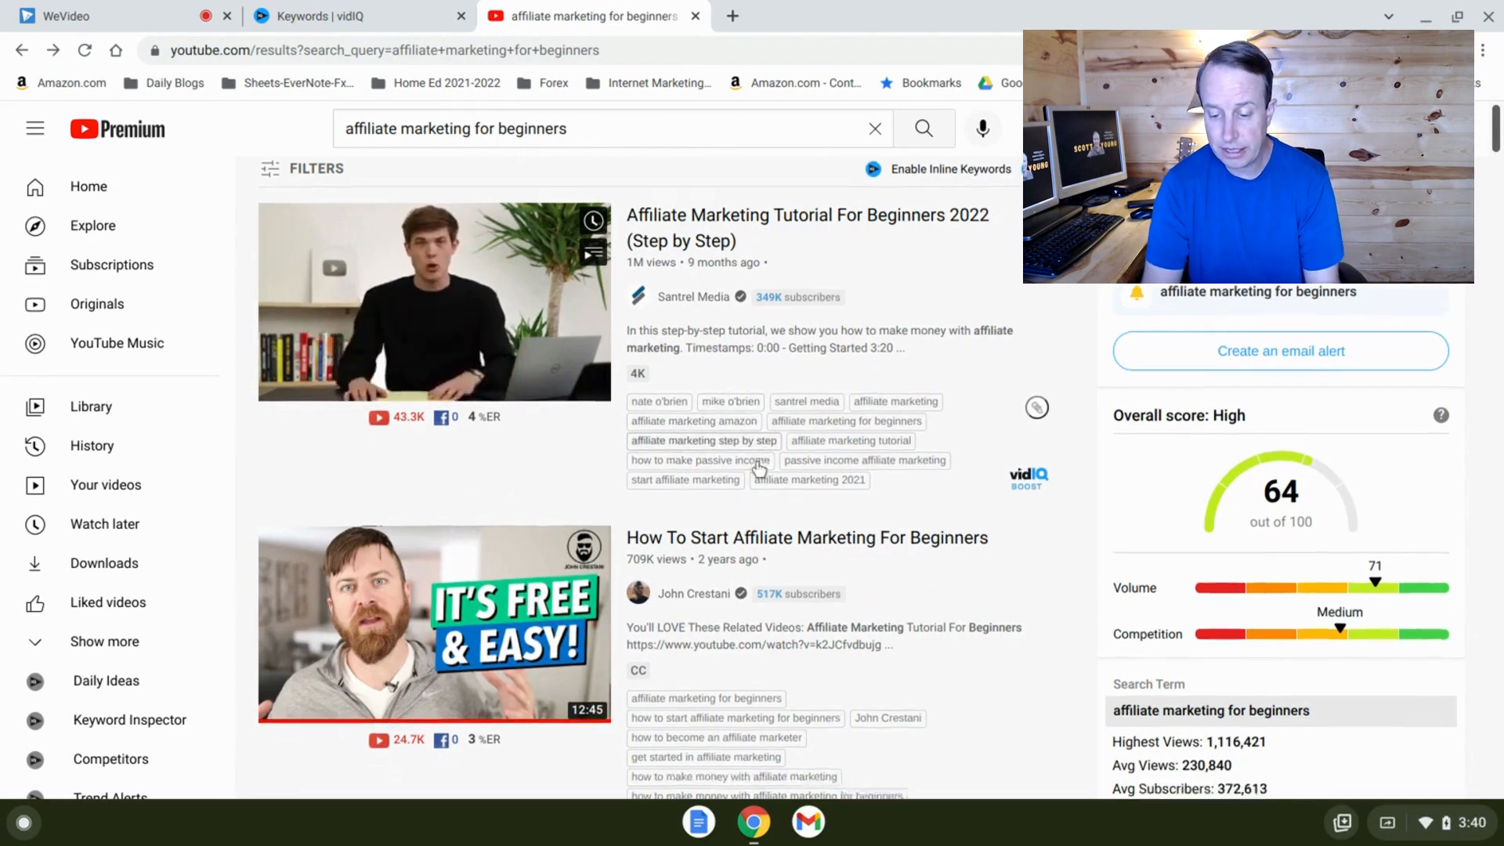
pyautogui.scroll(-3)
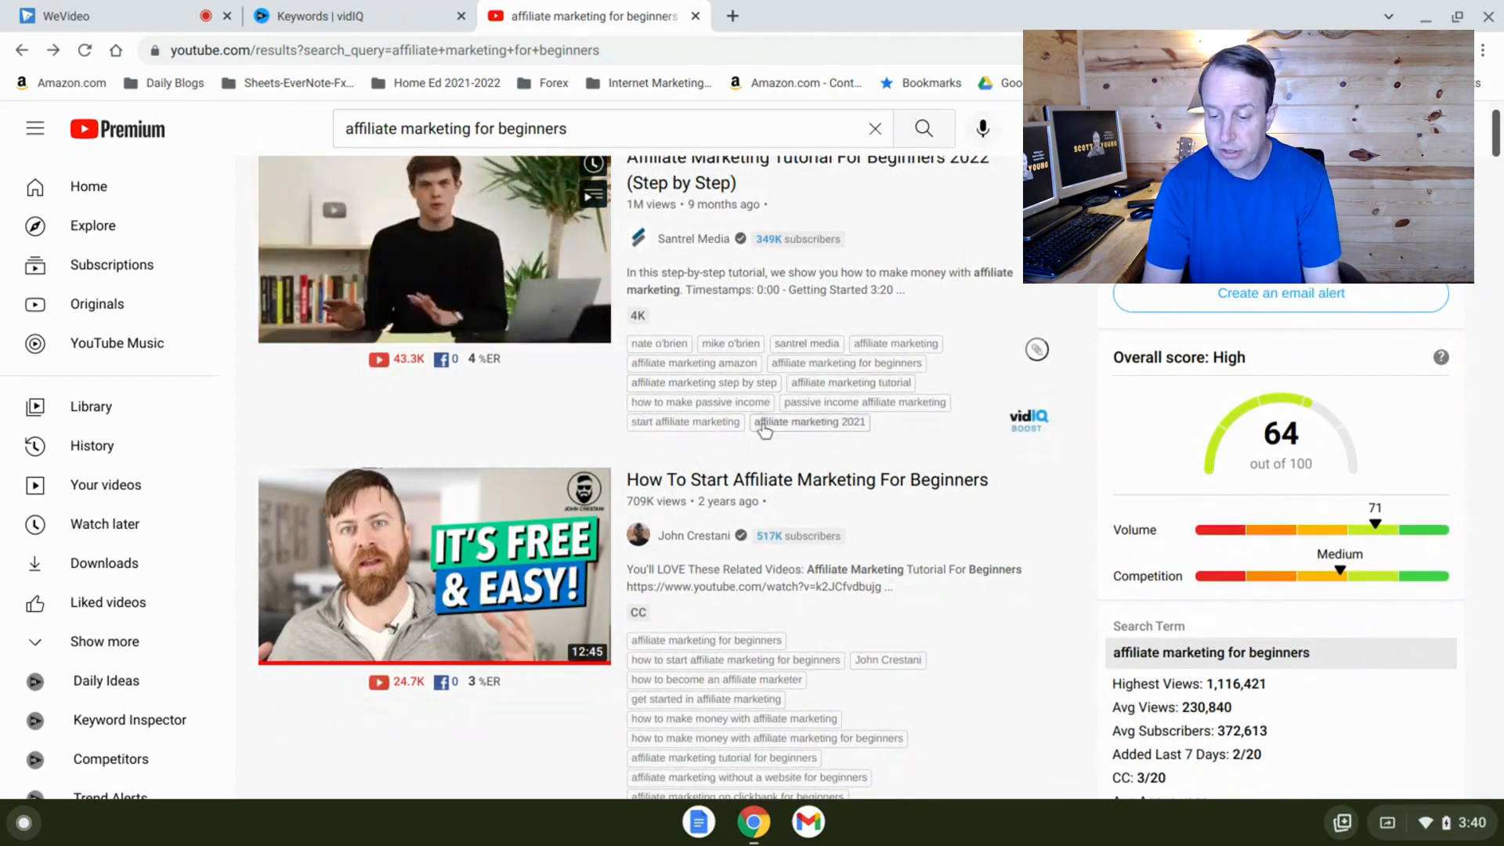
pyautogui.scroll(-3)
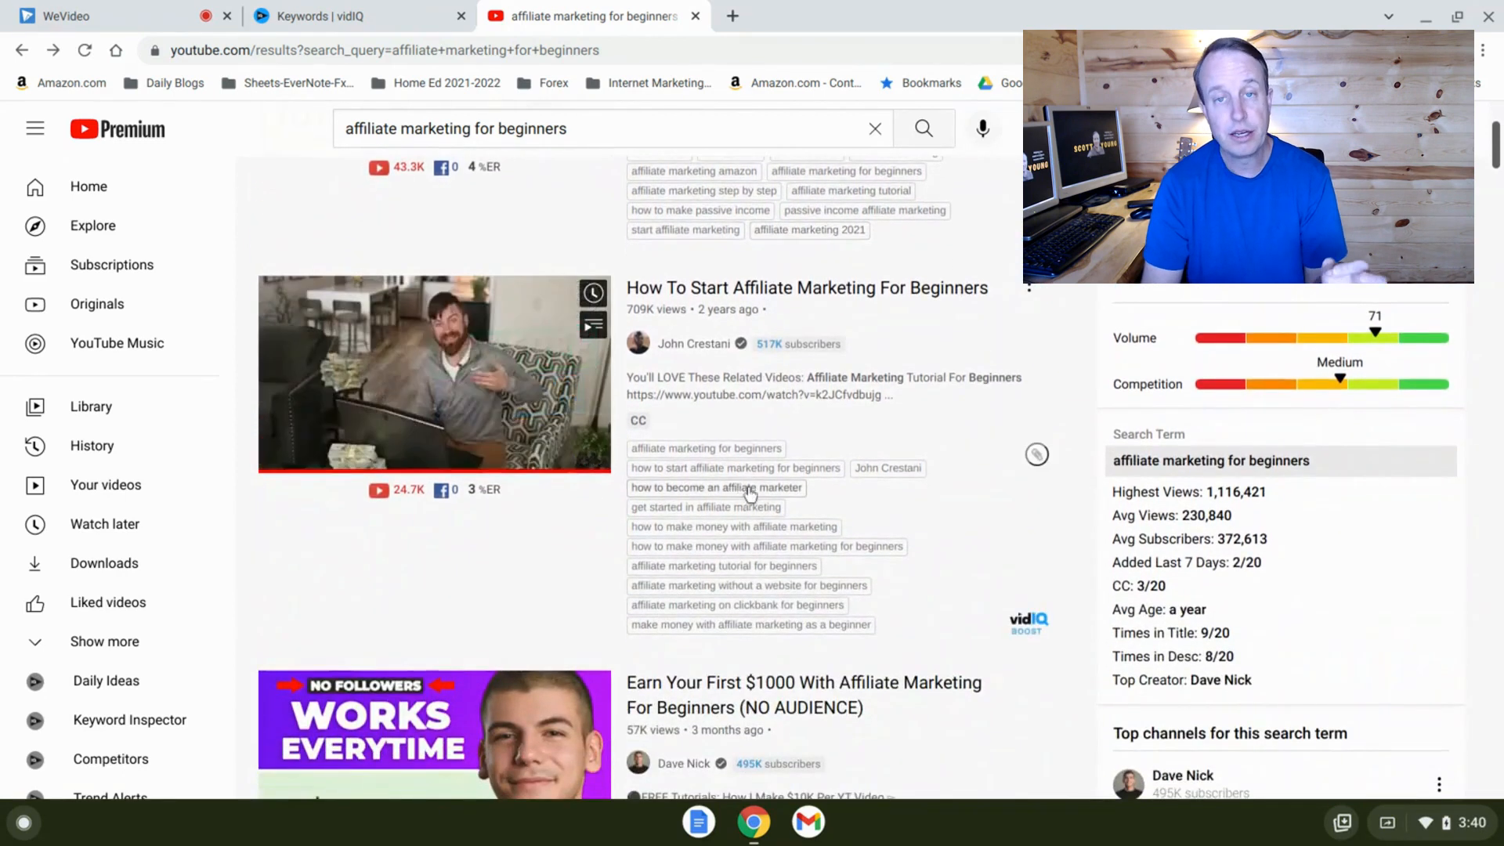
pyautogui.scroll(-3)
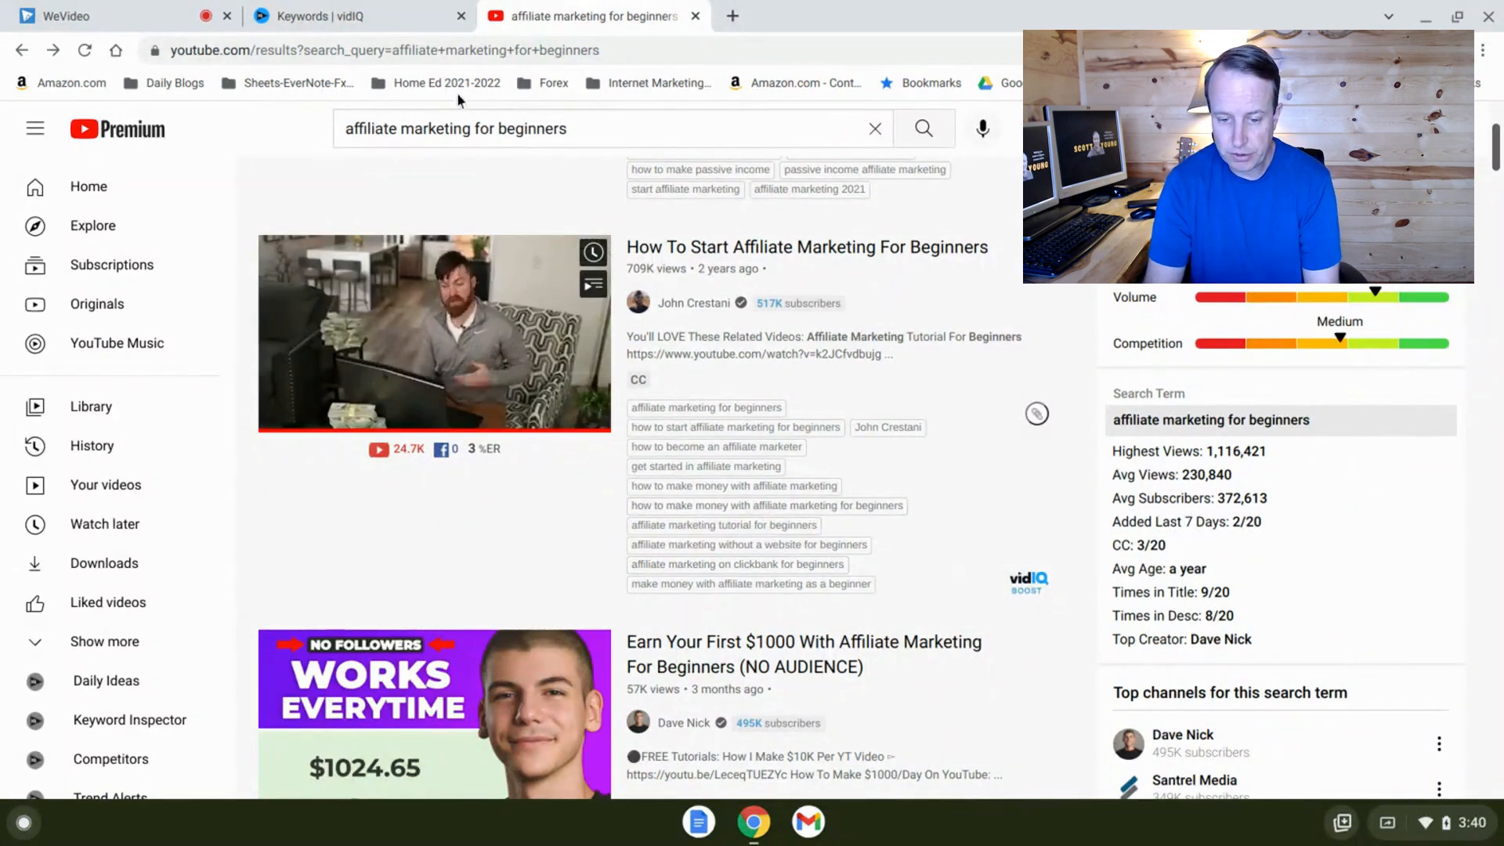
# Switch to the vidIQ Keywords dashboard tab and open the Daily Ideas list.
pyautogui.click(326, 16)
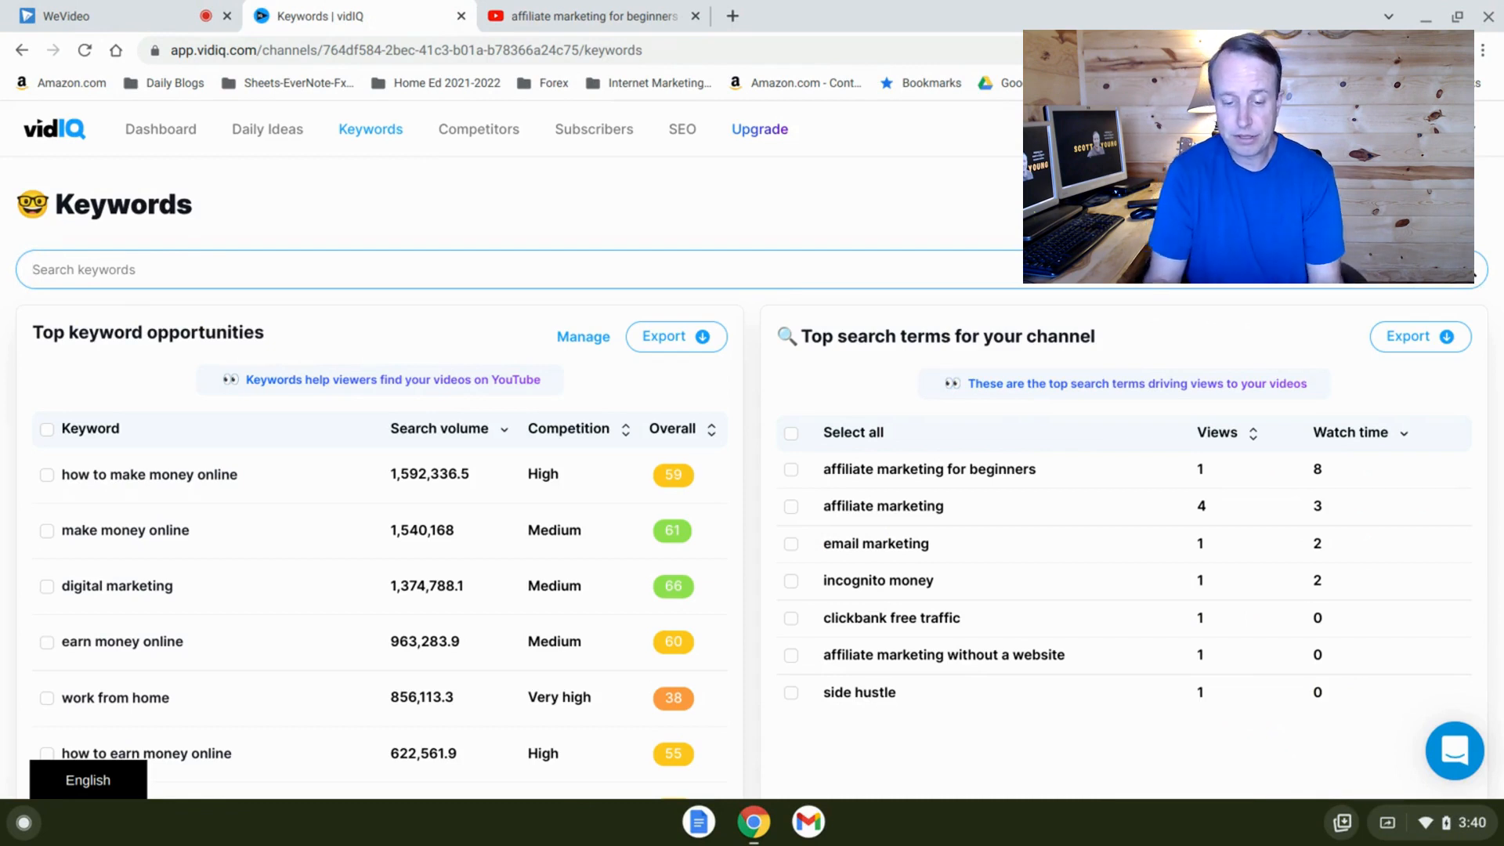
pyautogui.click(266, 128)
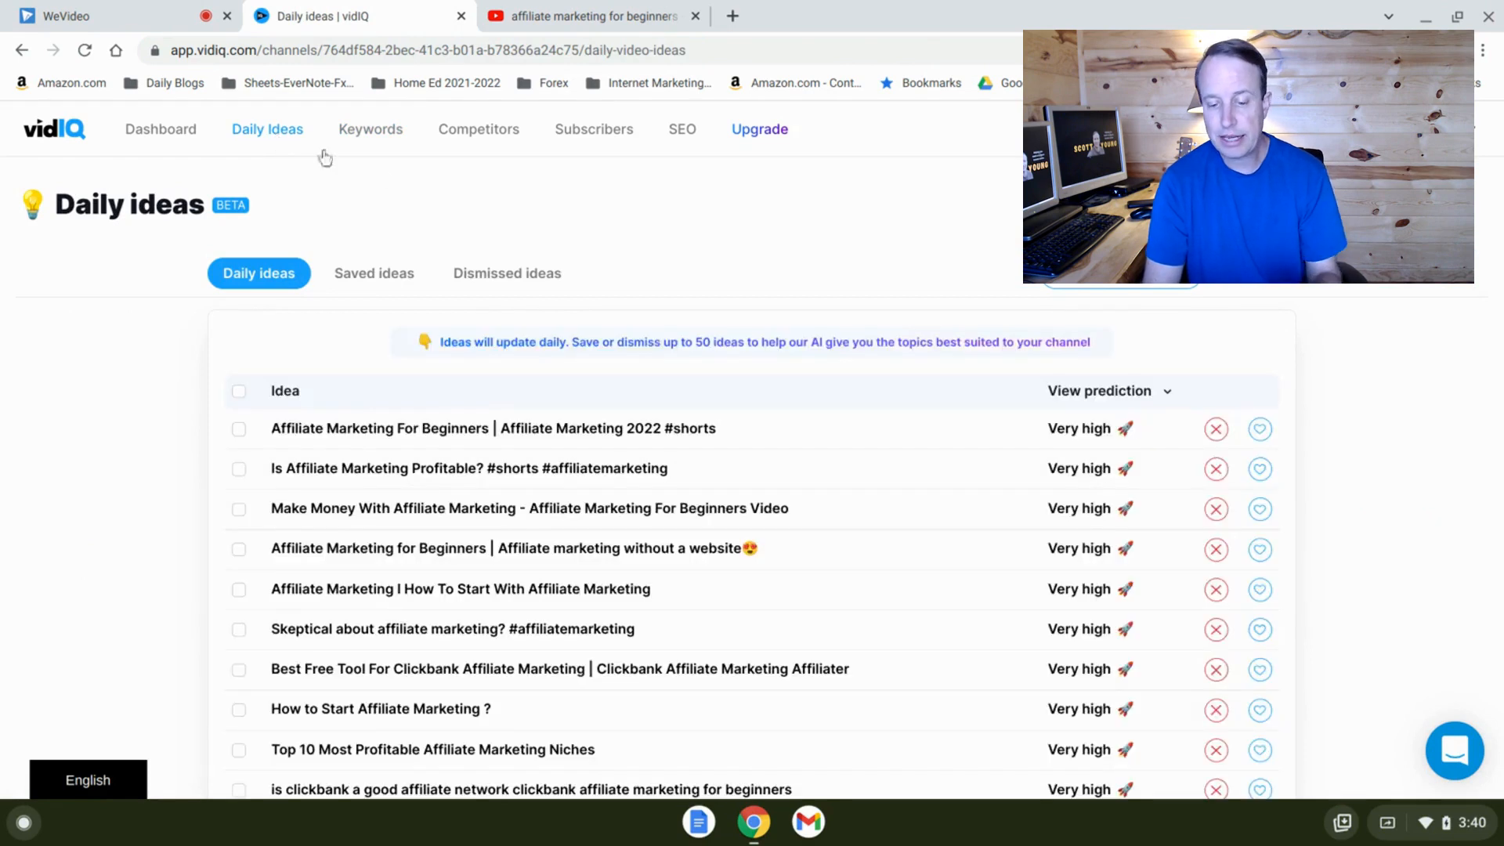
pyautogui.moveTo(629, 281)
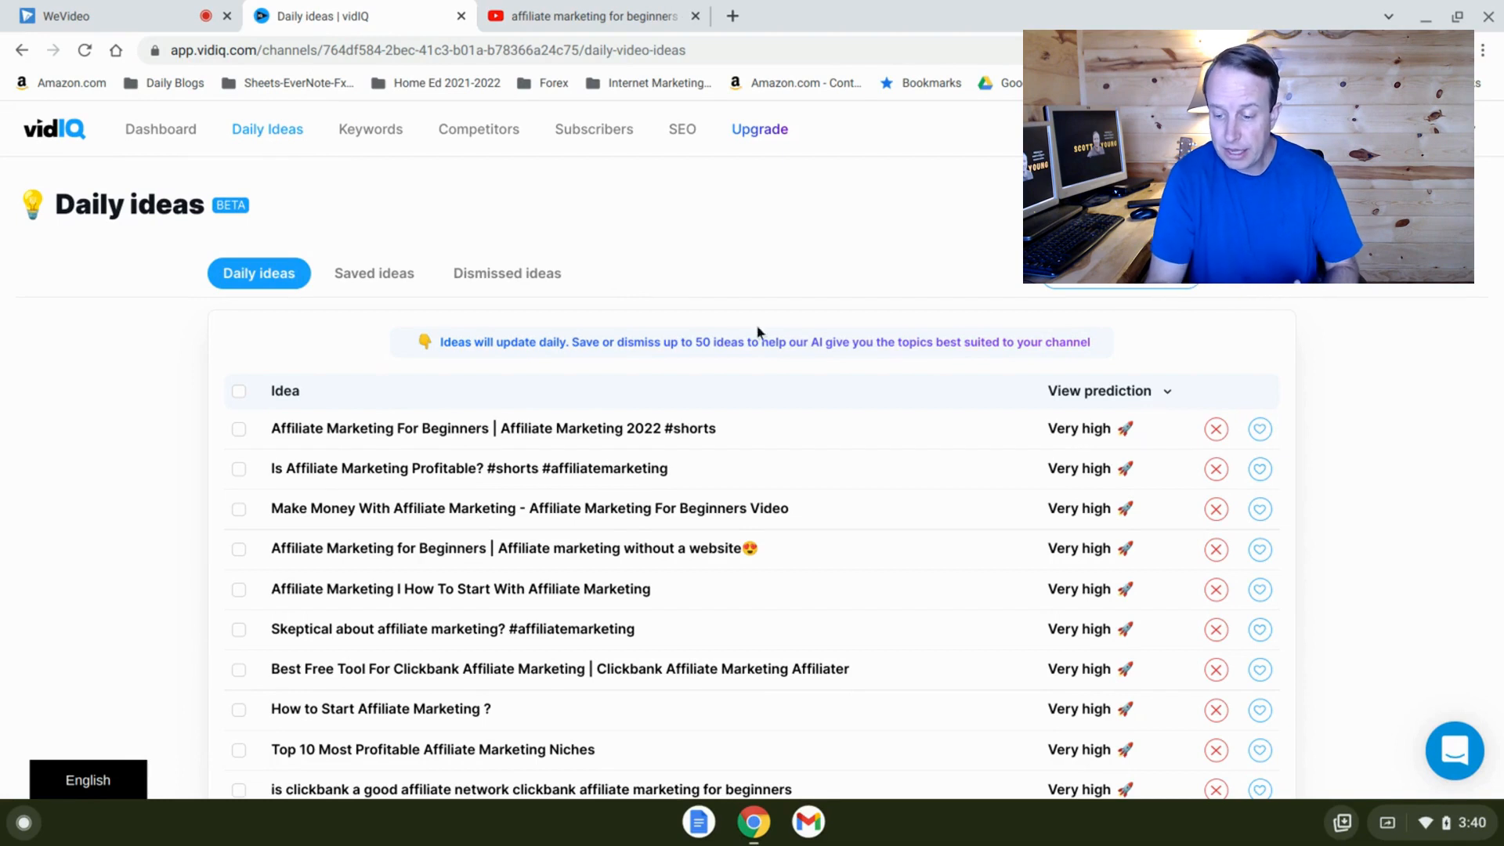
pyautogui.moveTo(1084, 405)
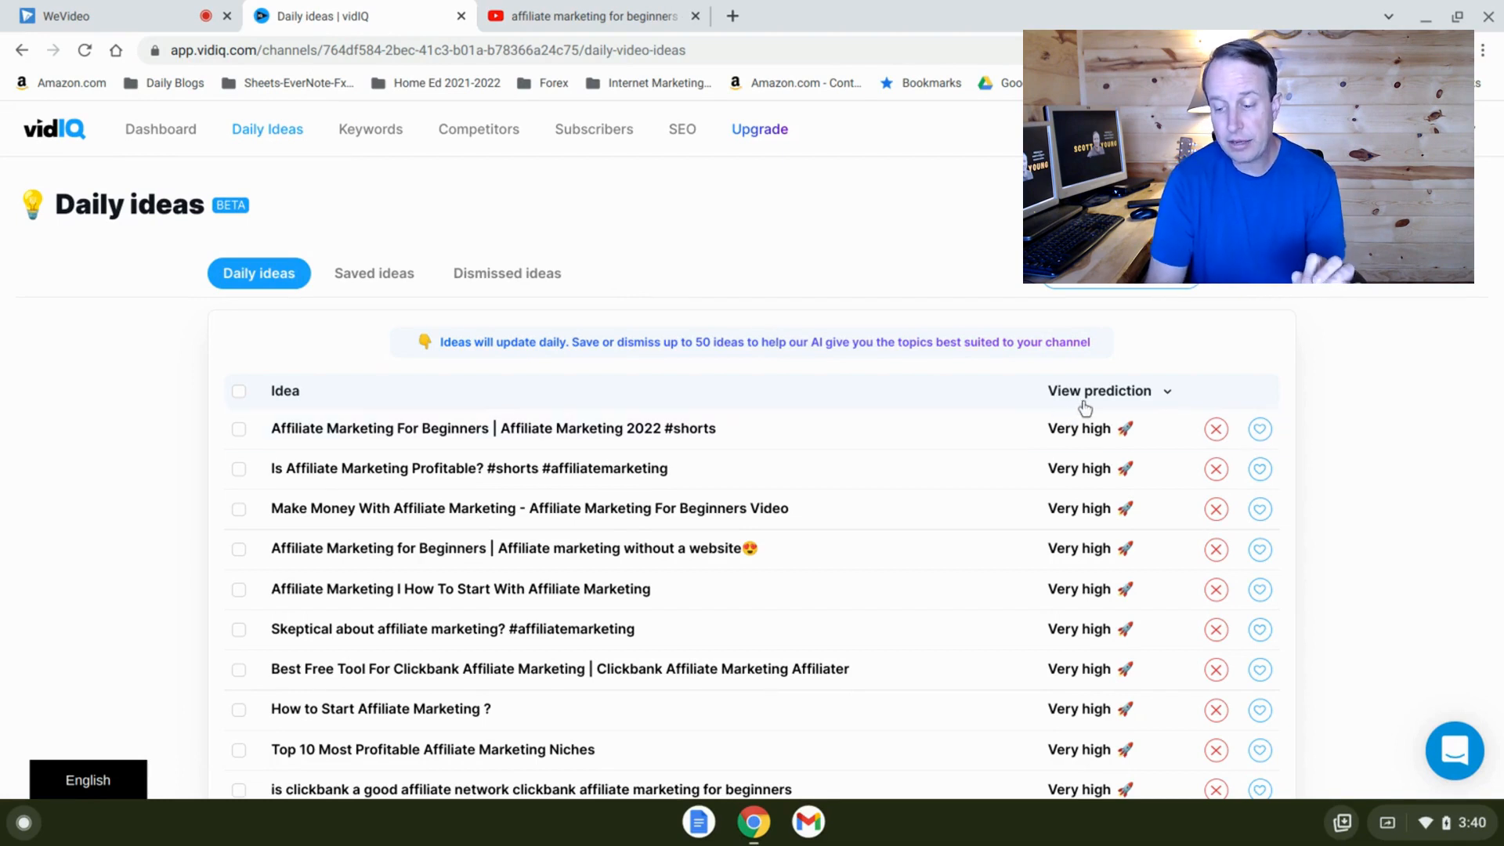
pyautogui.moveTo(1008, 434)
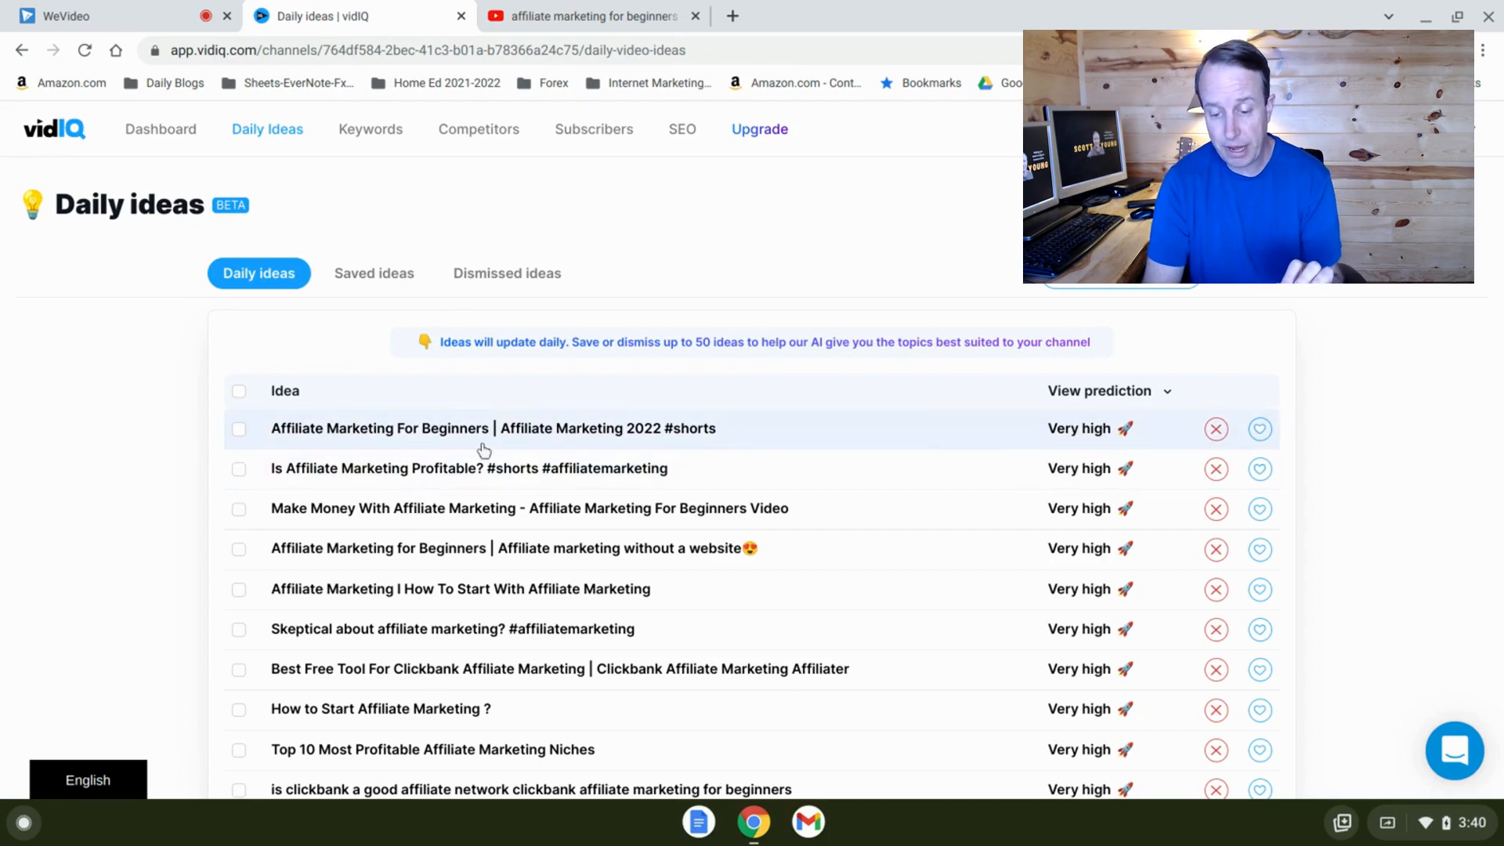
pyautogui.moveTo(662, 436)
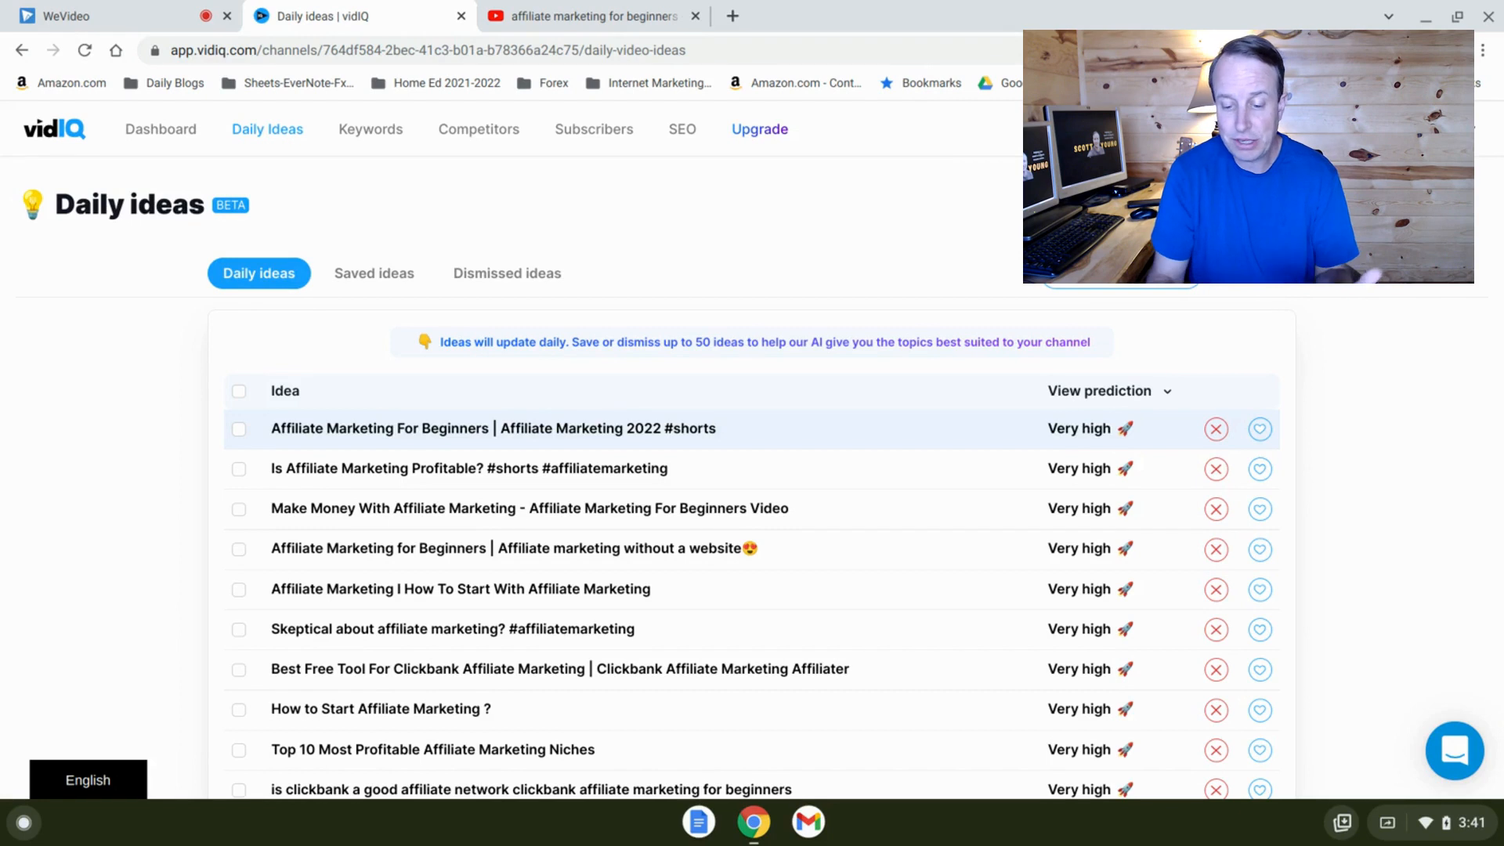
# Scroll through the Daily Ideas, reviewing High-rated ideas such as clickbank tutorials.
pyautogui.scroll(-3)
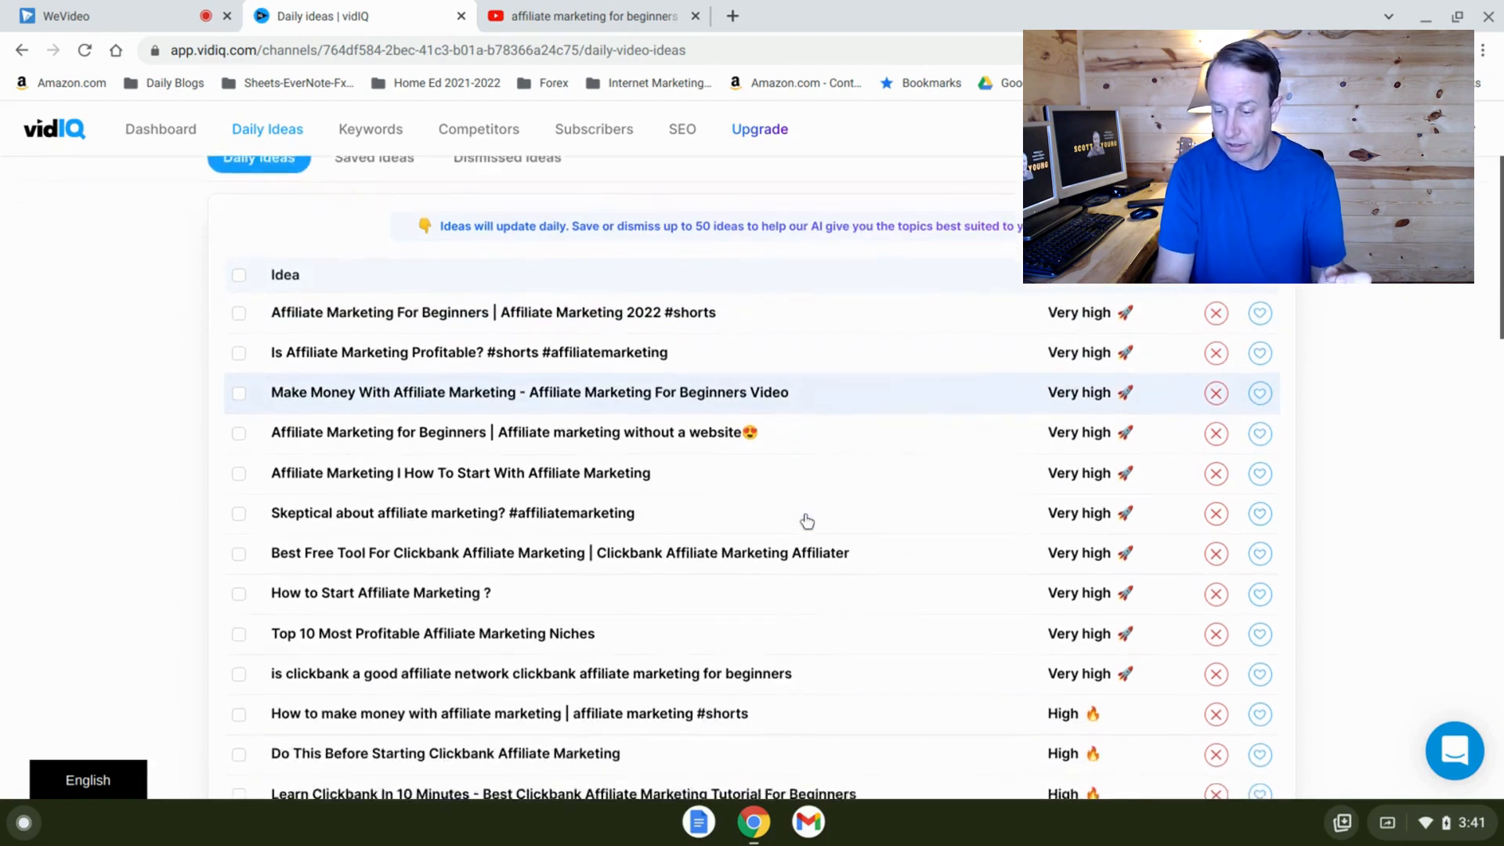
pyautogui.scroll(3)
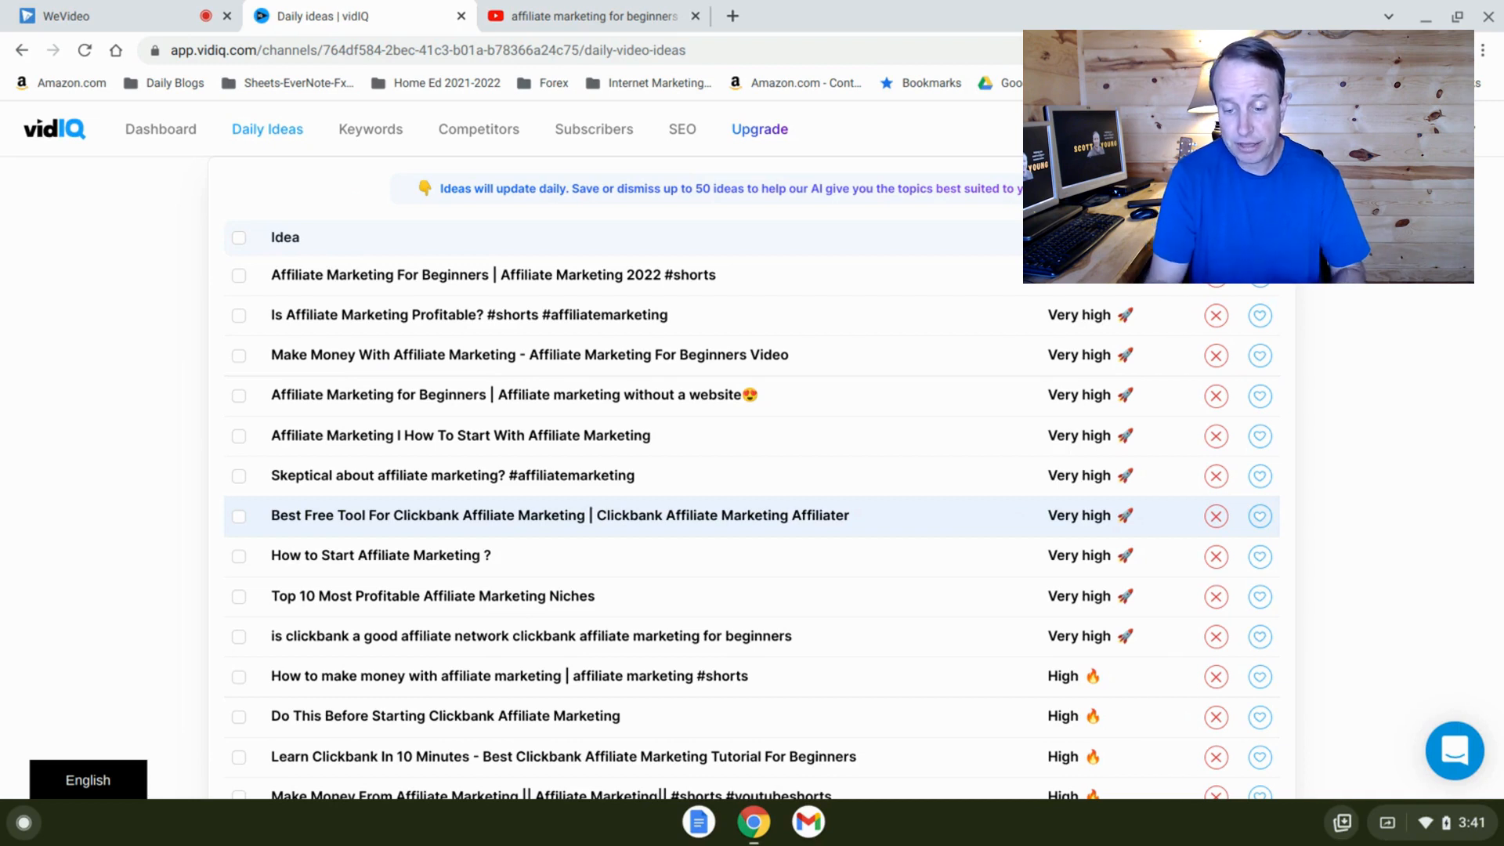
pyautogui.scroll(3)
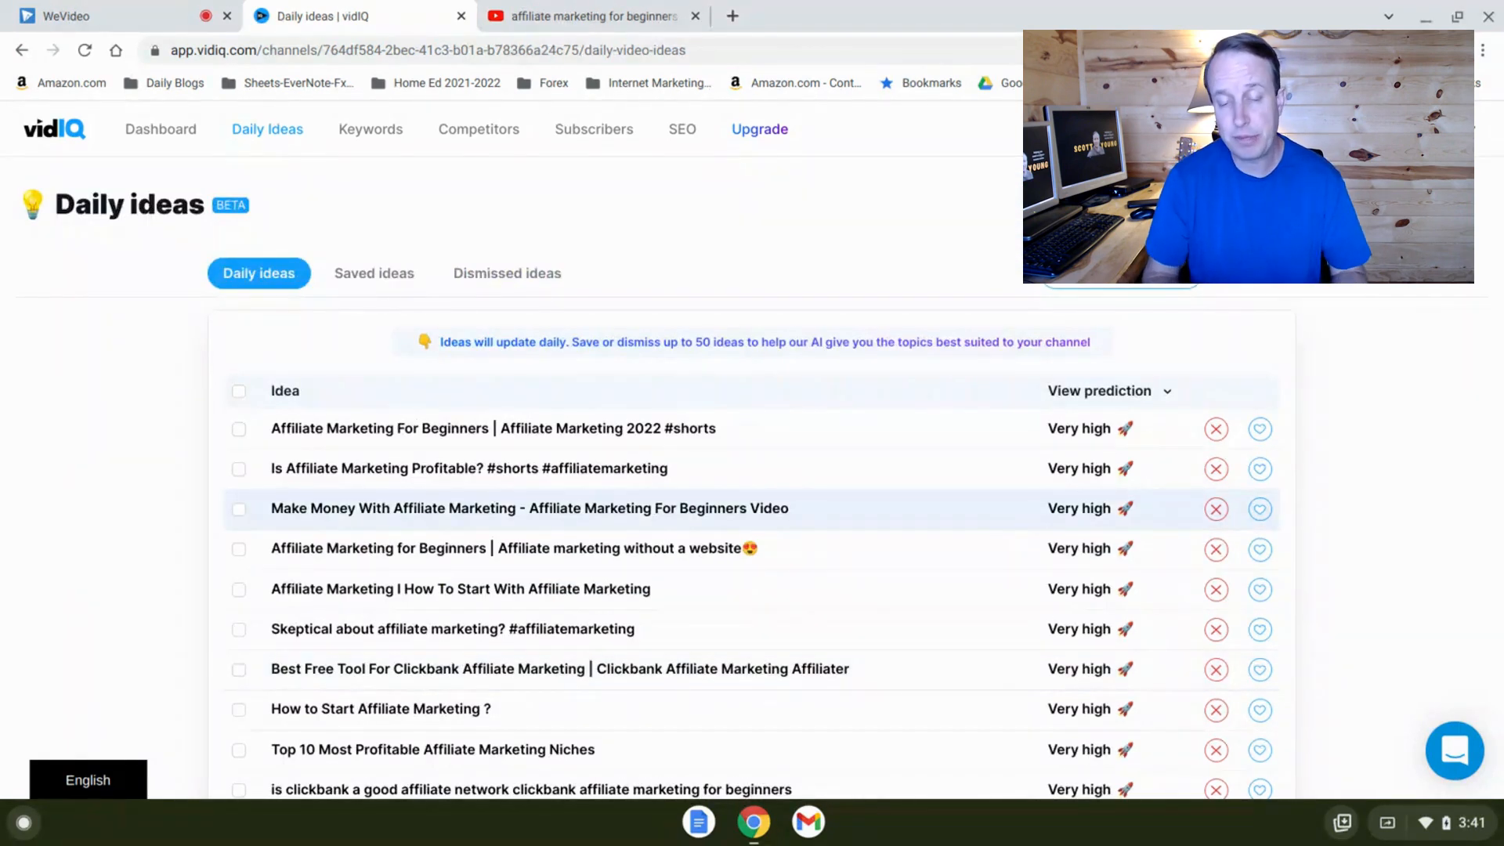